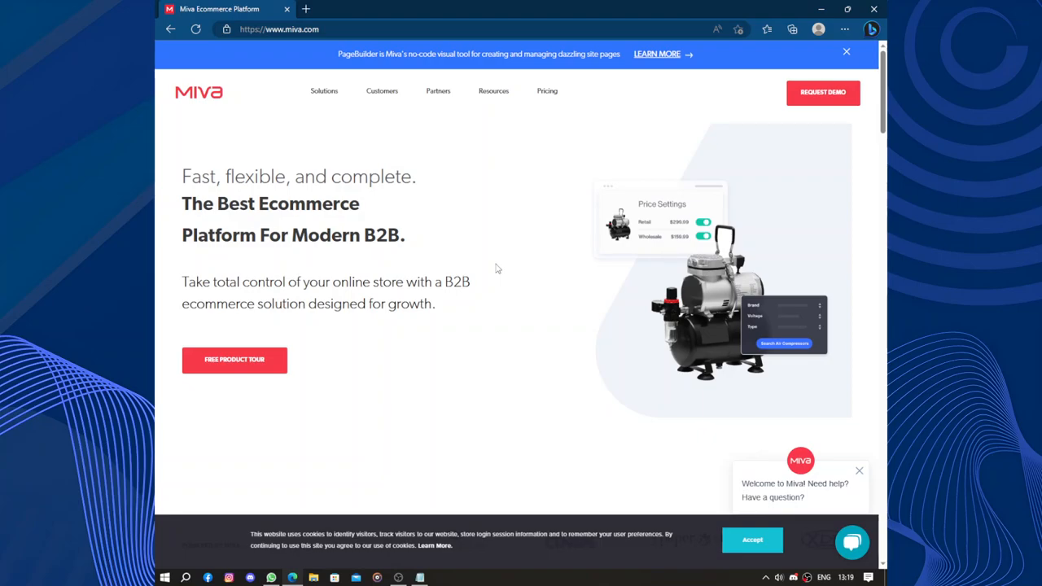
mouse_move(218, 133)
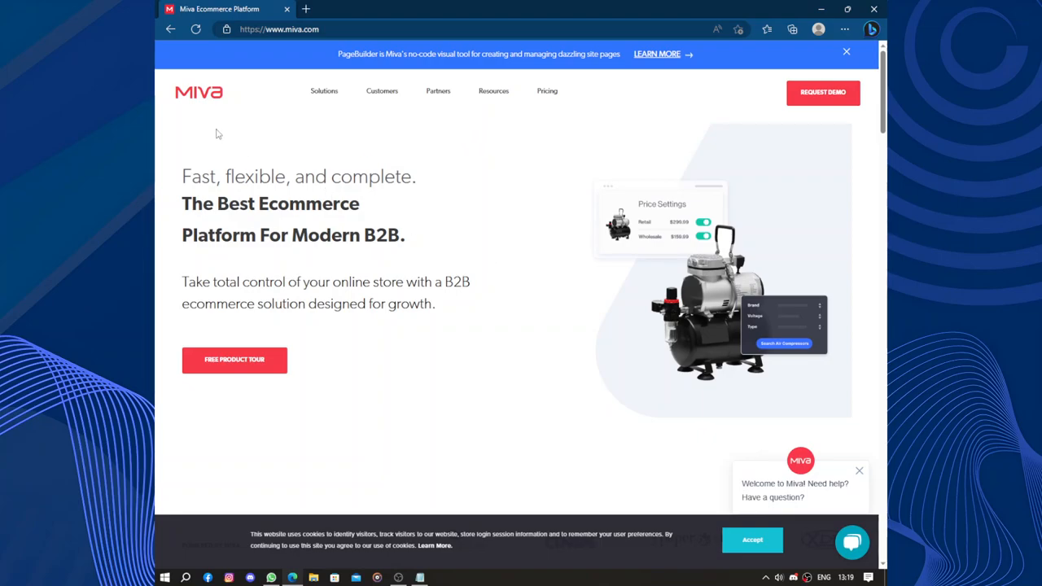
mouse_move(542, 296)
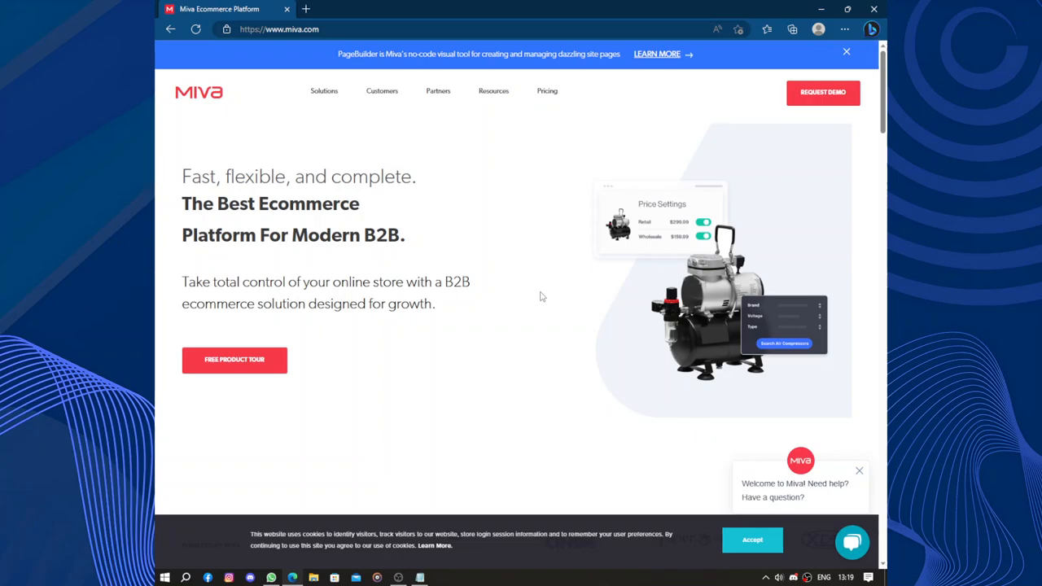
mouse_move(643, 311)
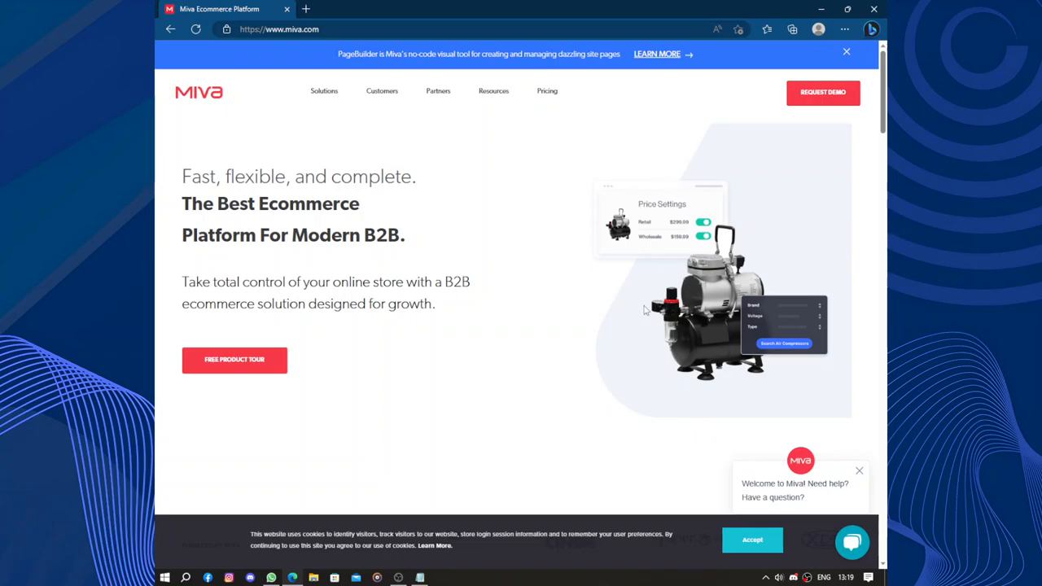
mouse_move(639, 306)
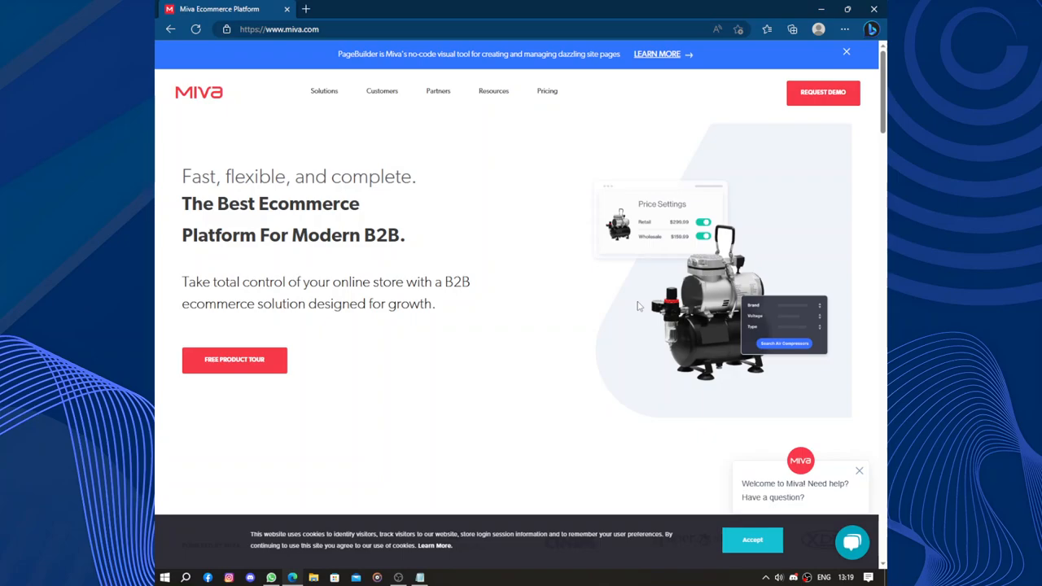
Open the Request Demo consultation calendar, close the MivaBot greeting, and go back to the homepage.
scroll(down, 3)
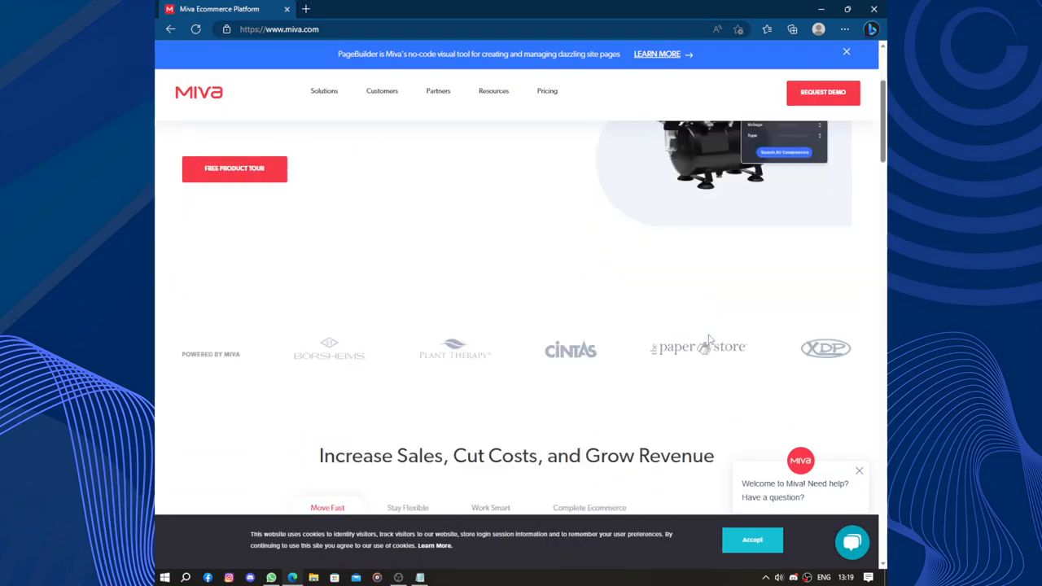
scroll(down, 3)
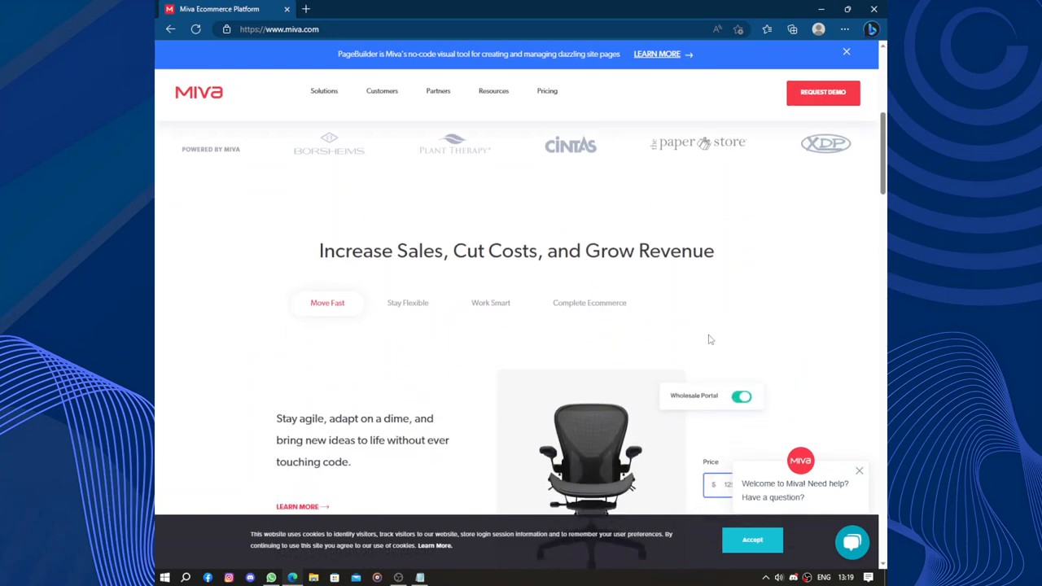
scroll(down, 3)
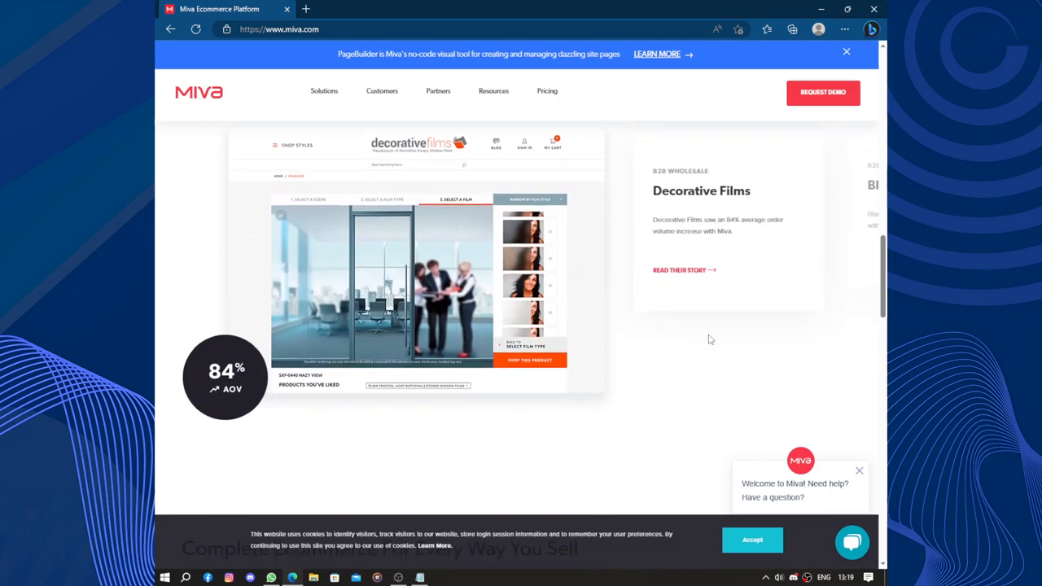
scroll(down, 3)
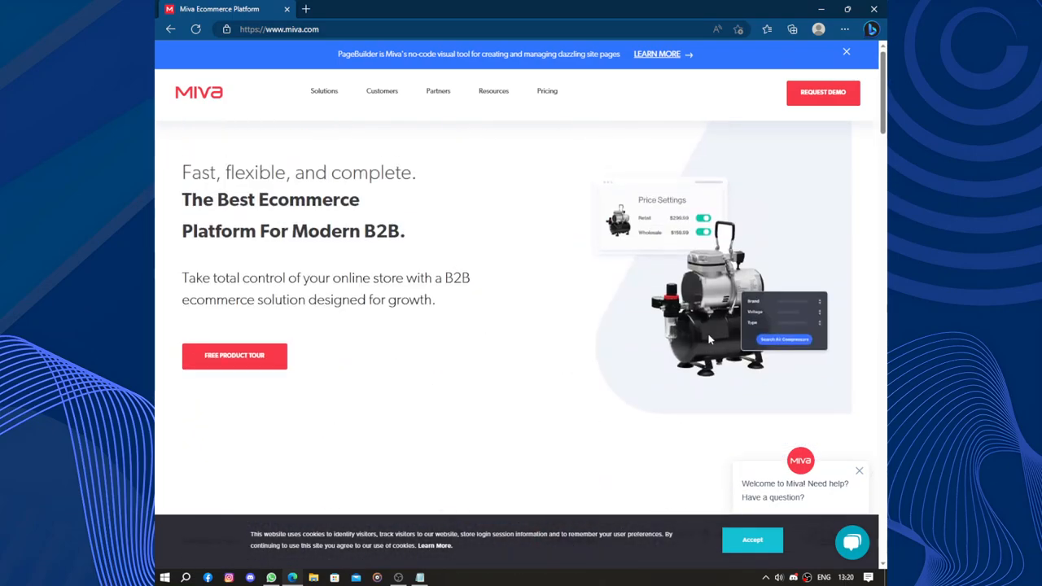
scroll(down, 3)
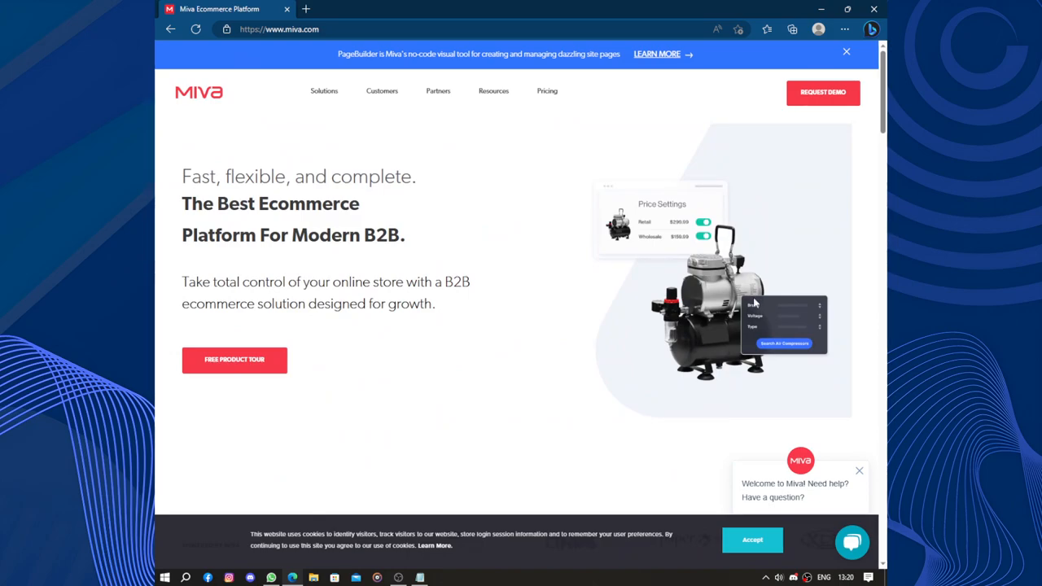
mouse_move(824, 91)
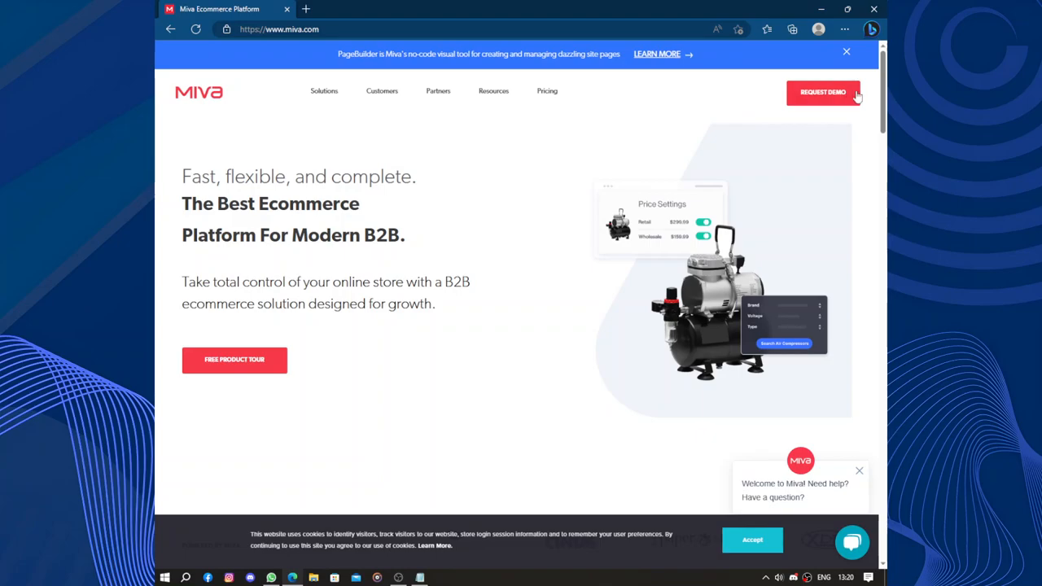
mouse_move(662, 238)
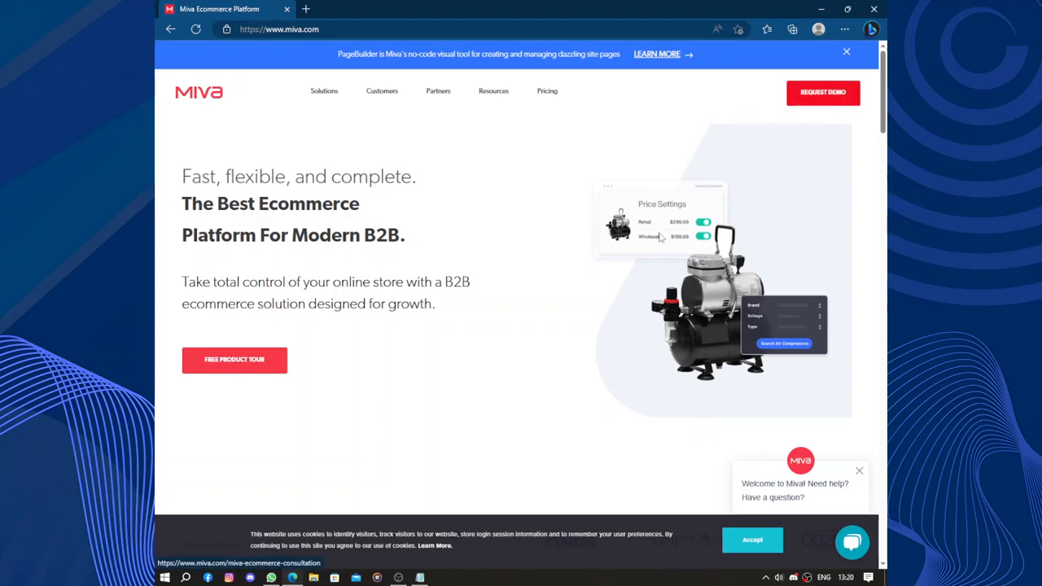
click(235, 360)
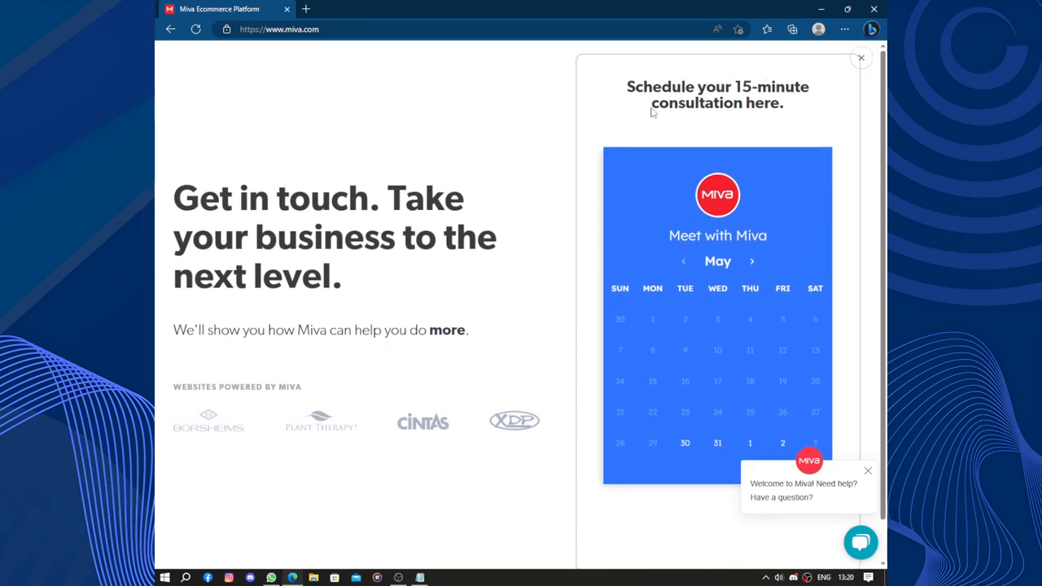
mouse_move(717, 443)
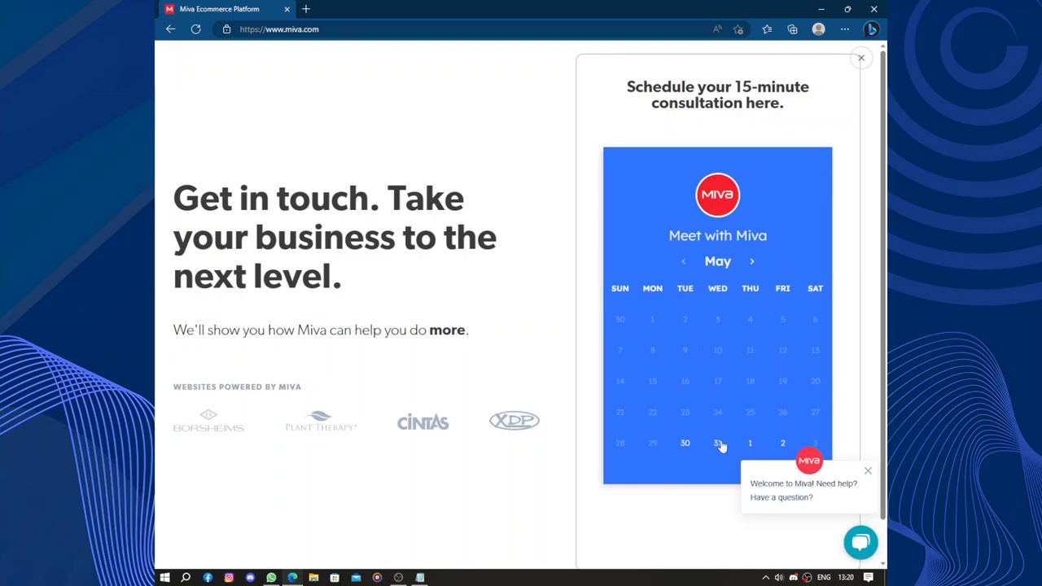
mouse_move(756, 440)
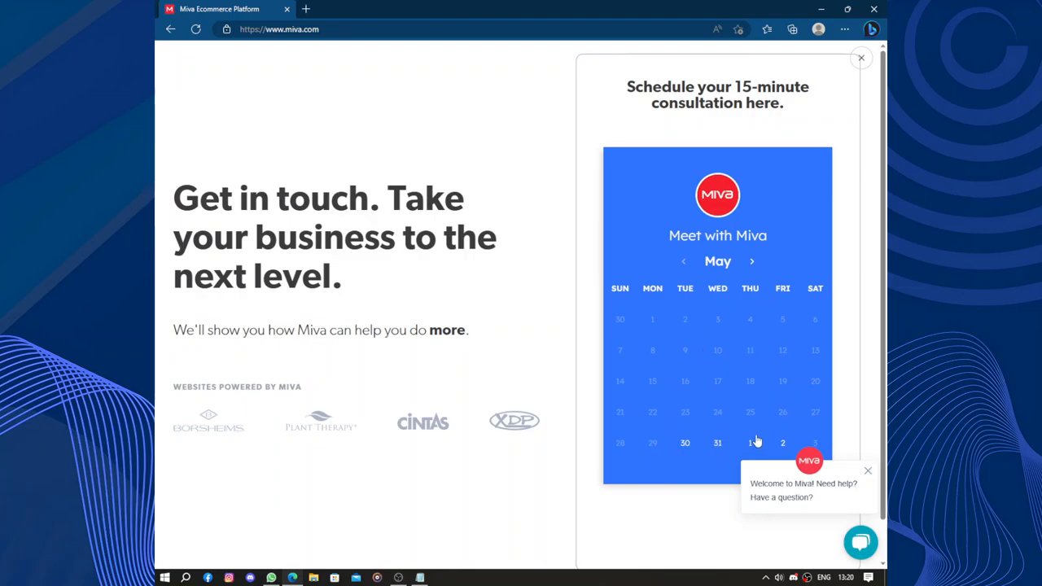
mouse_move(715, 446)
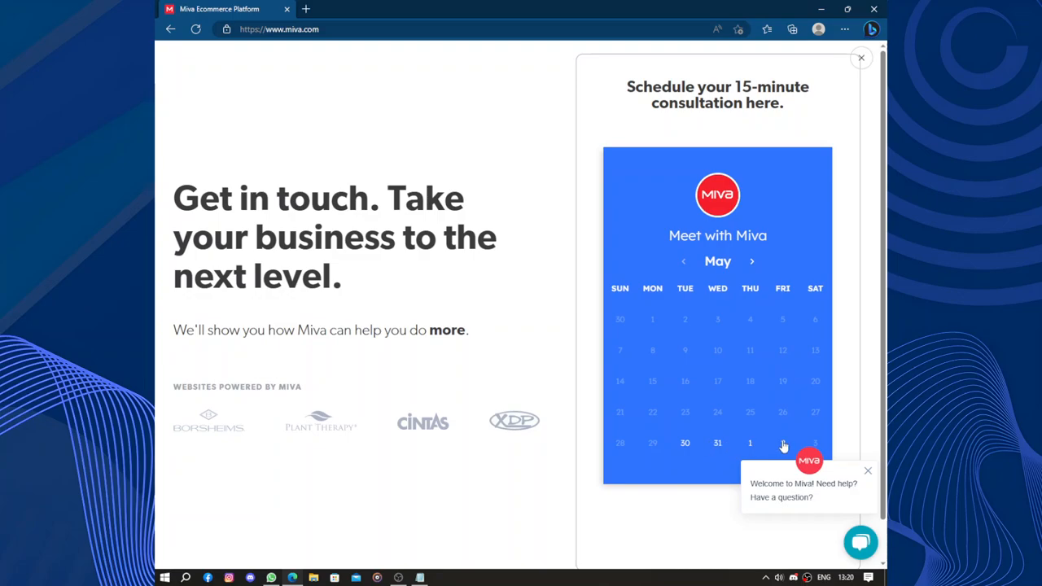
mouse_move(842, 466)
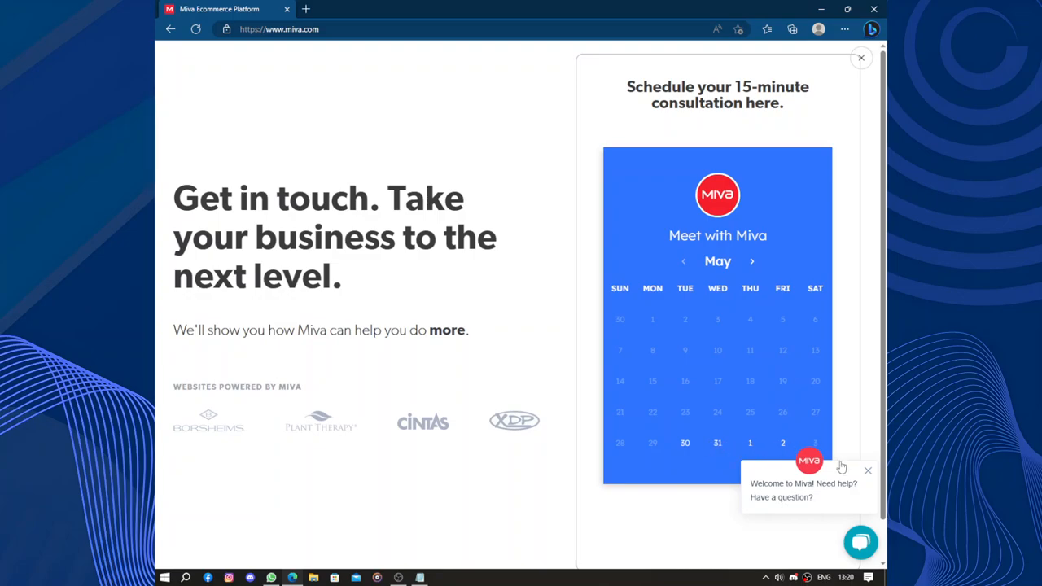
click(868, 471)
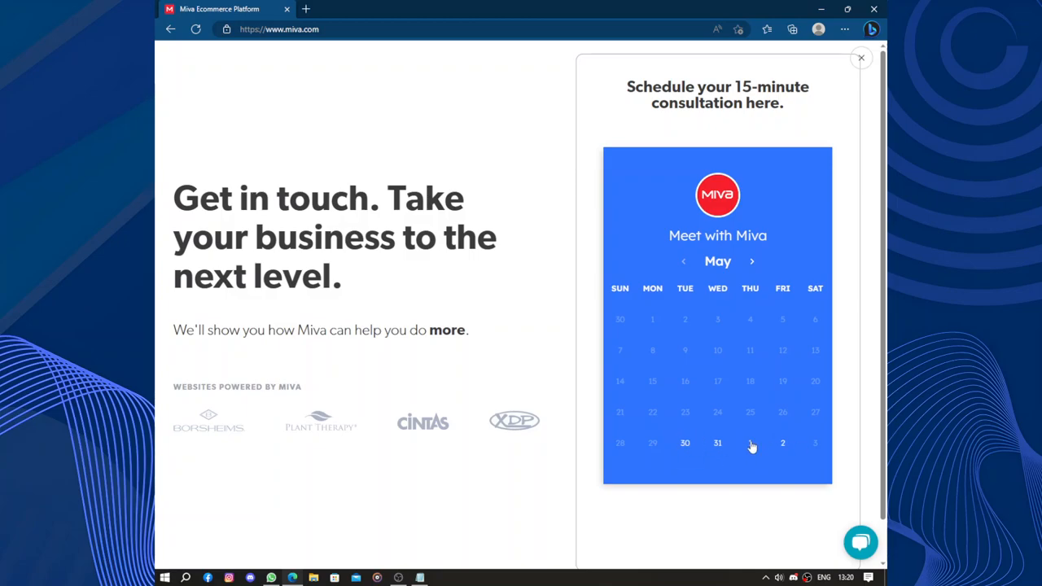
click(860, 57)
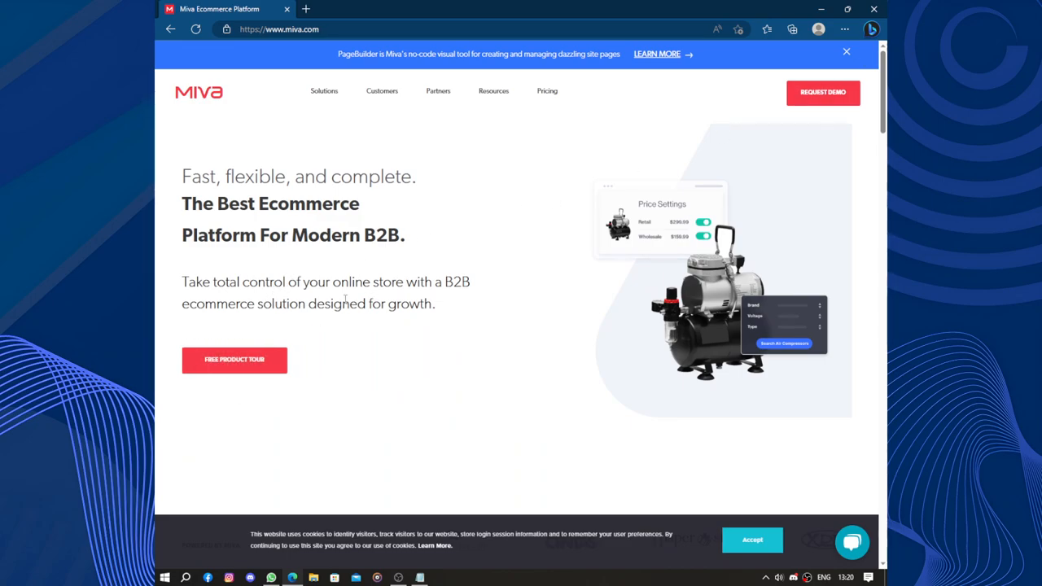
mouse_move(192, 320)
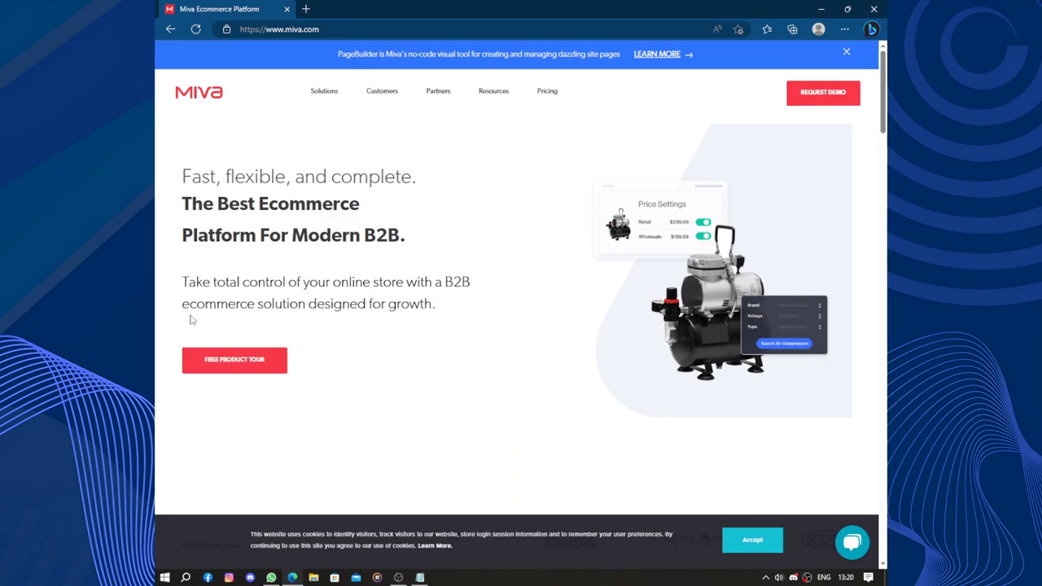
Scroll the homepage below the B2B hero and accept the cookie notice.
scroll(down, 3)
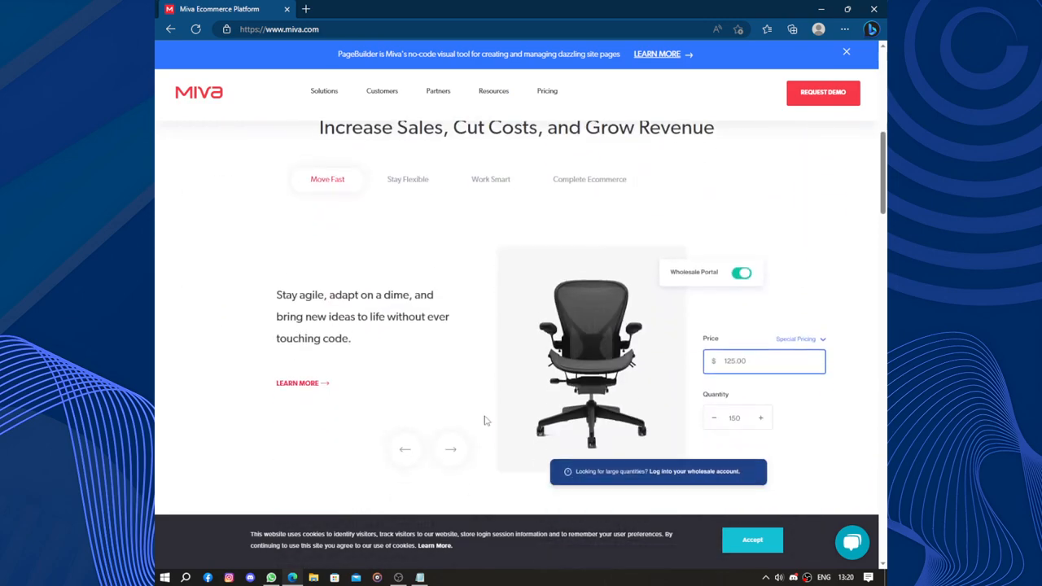
scroll(down, 3)
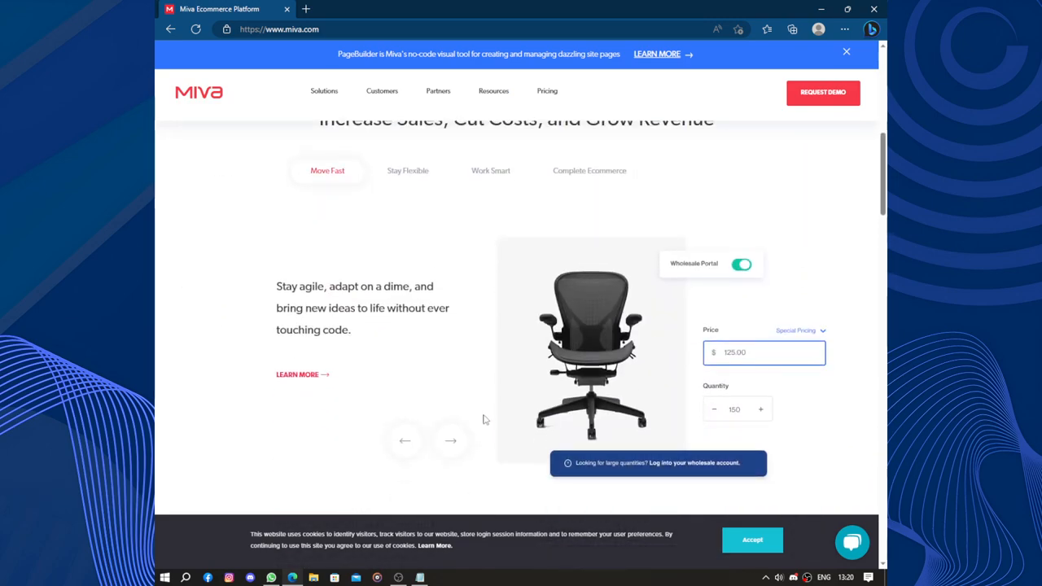
mouse_move(487, 417)
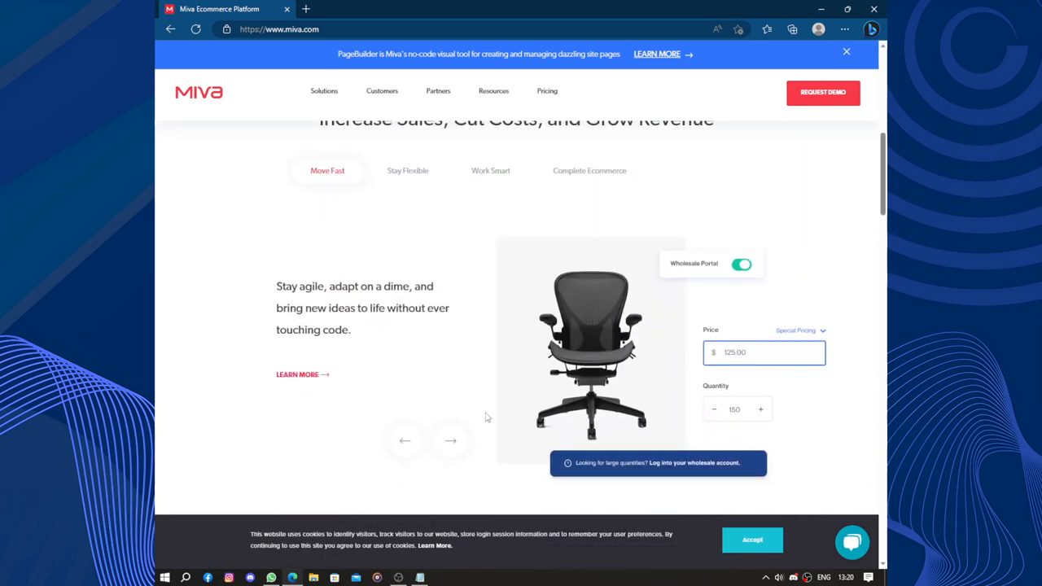
scroll(down, 3)
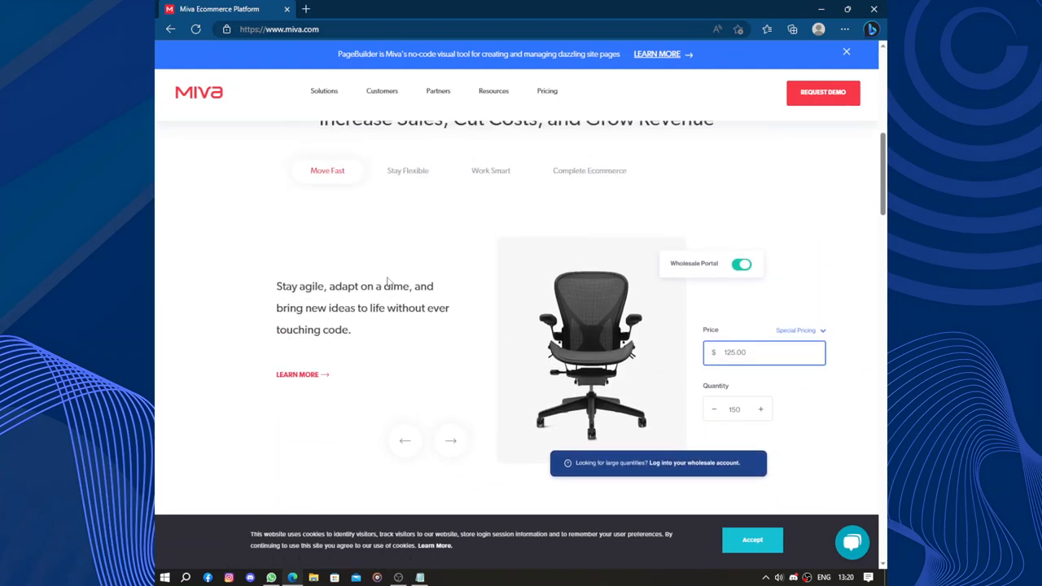
scroll(down, 3)
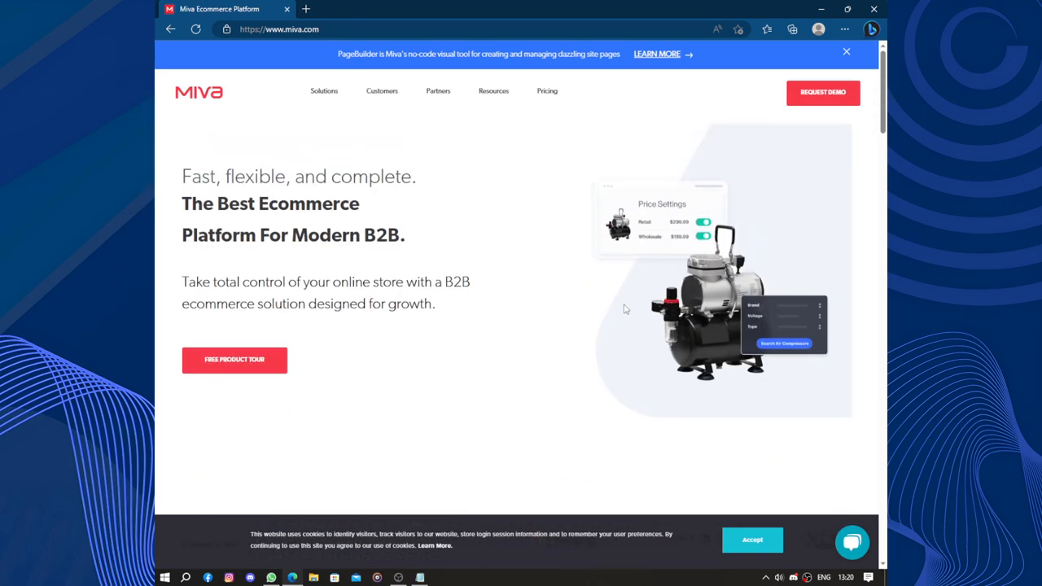
click(752, 541)
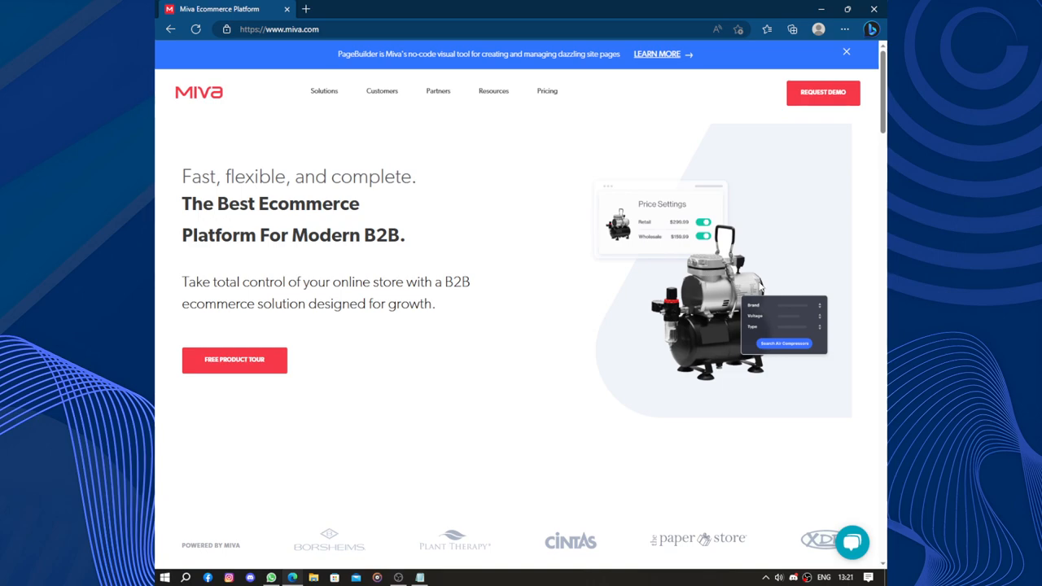
mouse_move(822, 91)
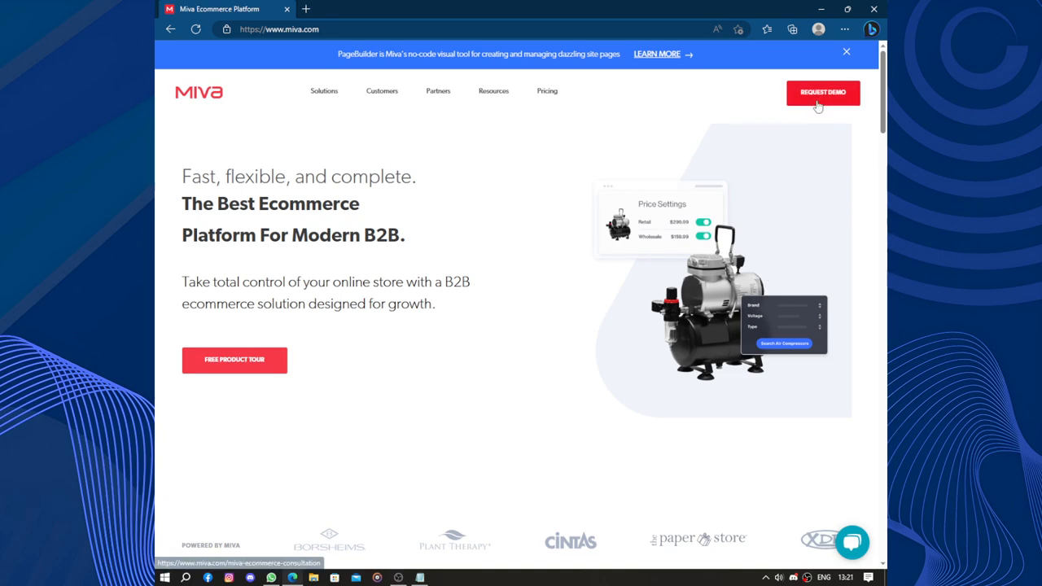
click(822, 92)
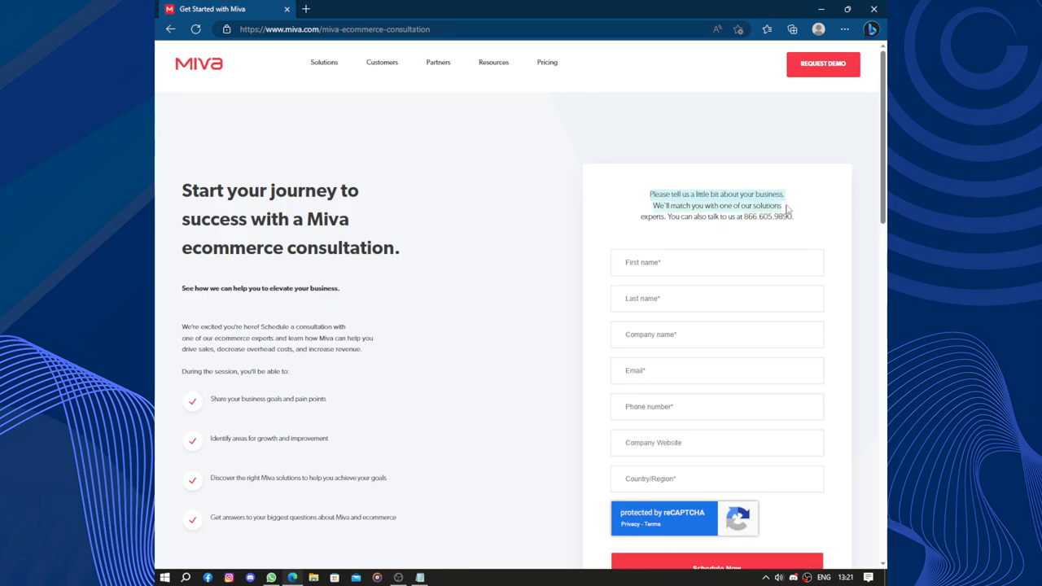
mouse_move(798, 225)
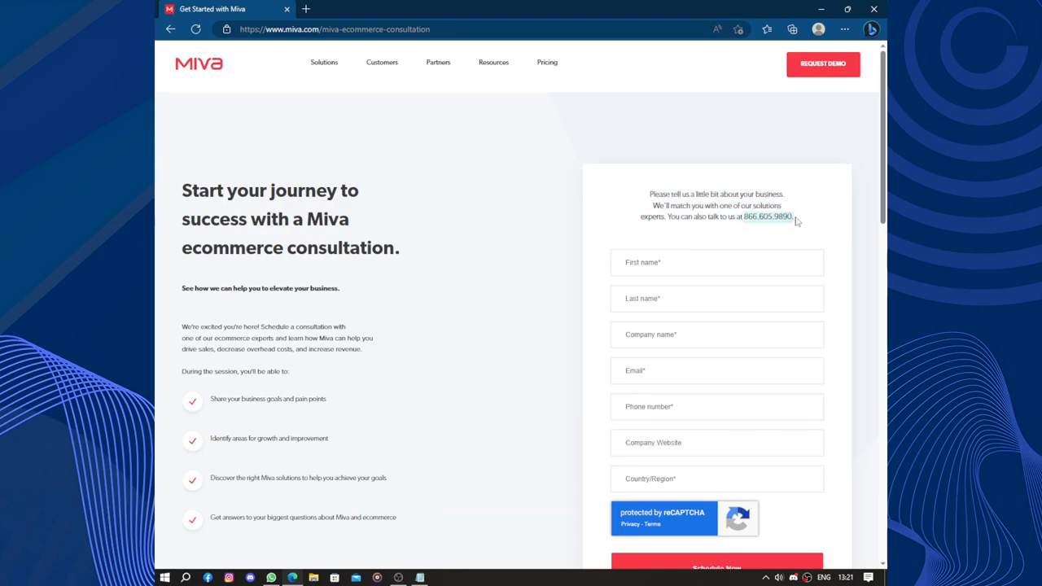
scroll(down, 3)
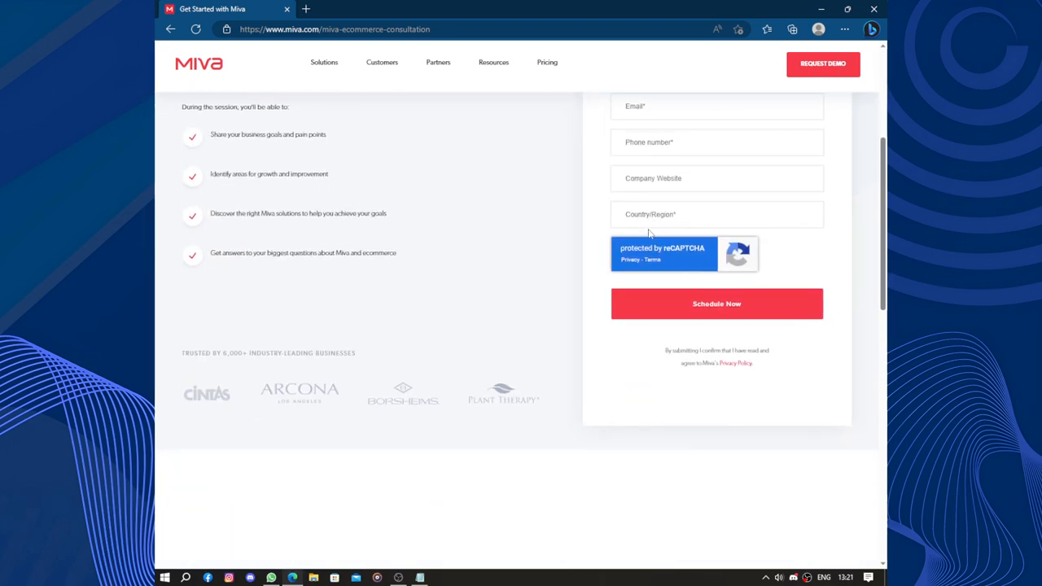
scroll(up, 3)
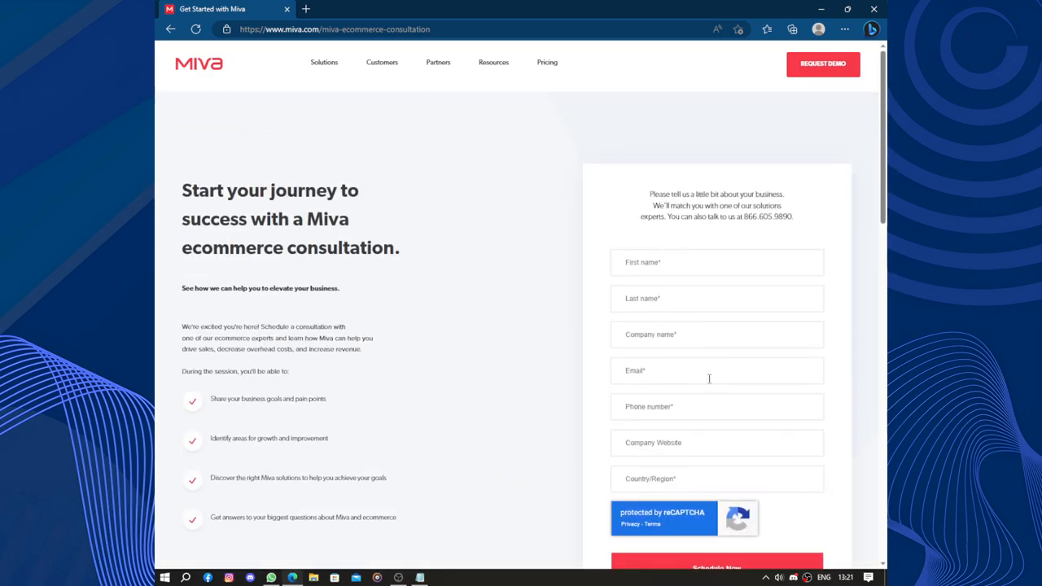
mouse_move(570, 441)
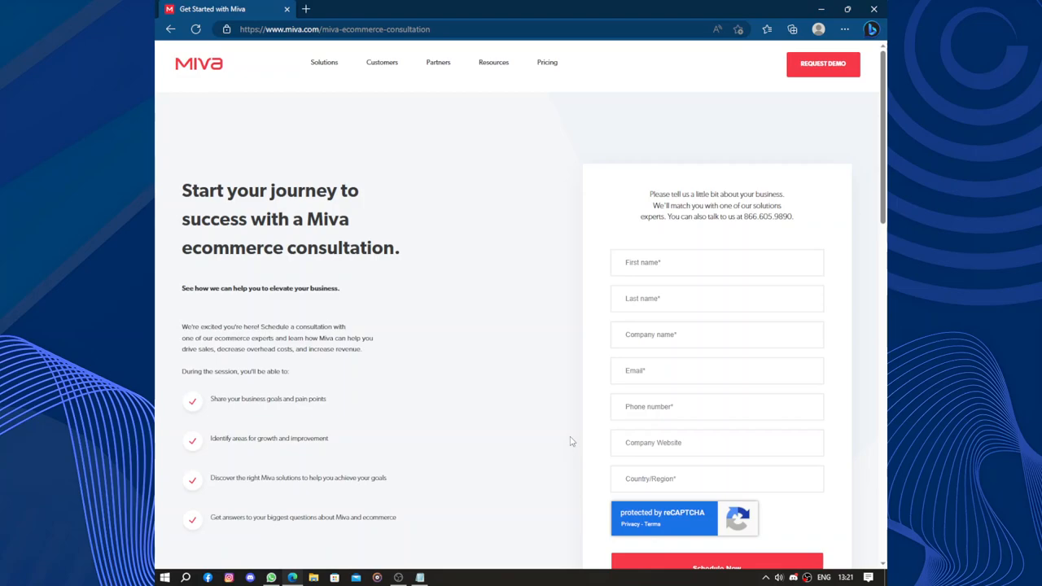
scroll(down, 3)
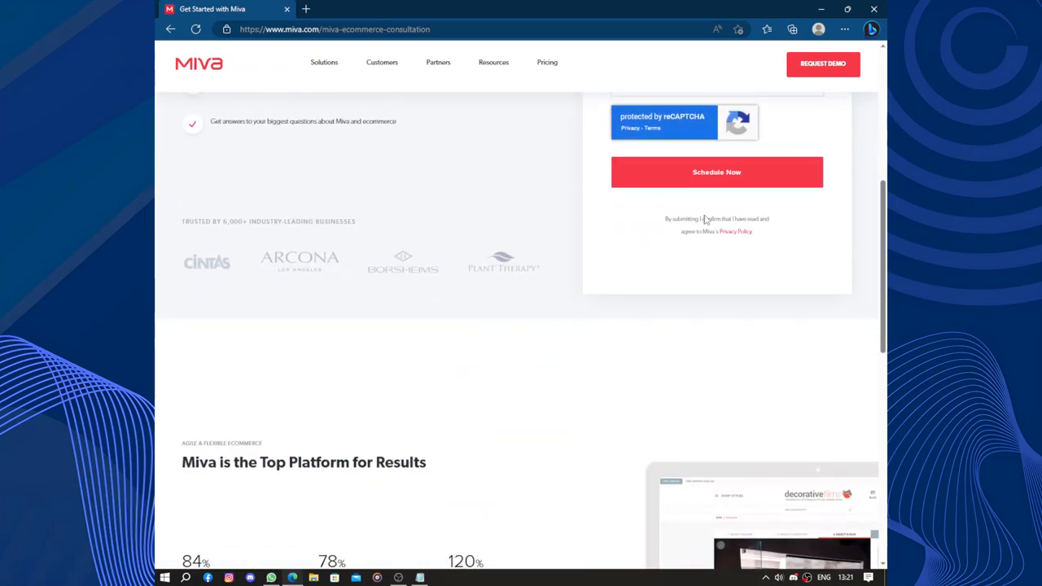
scroll(down, 3)
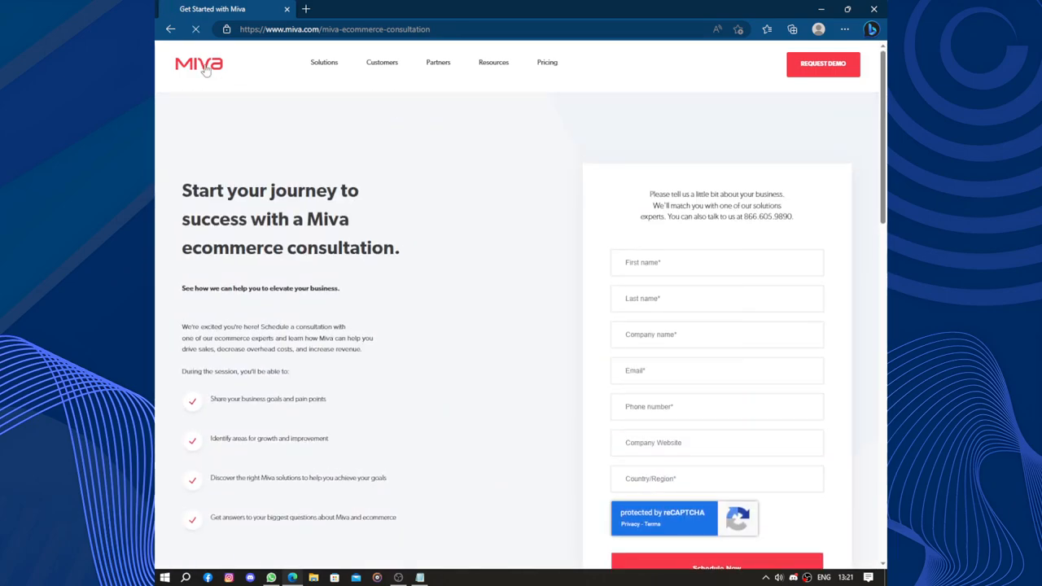
click(199, 65)
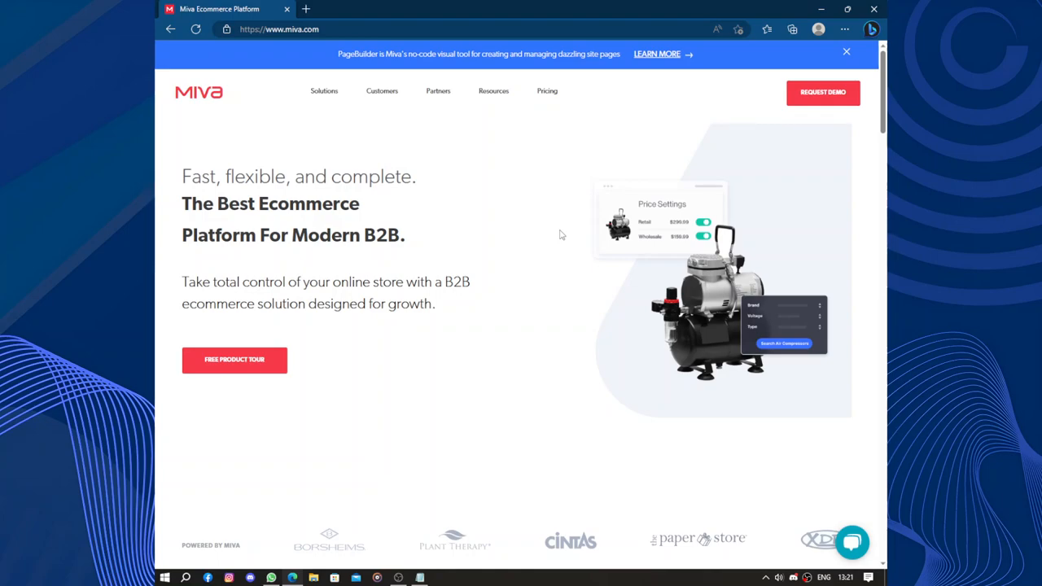
mouse_move(651, 247)
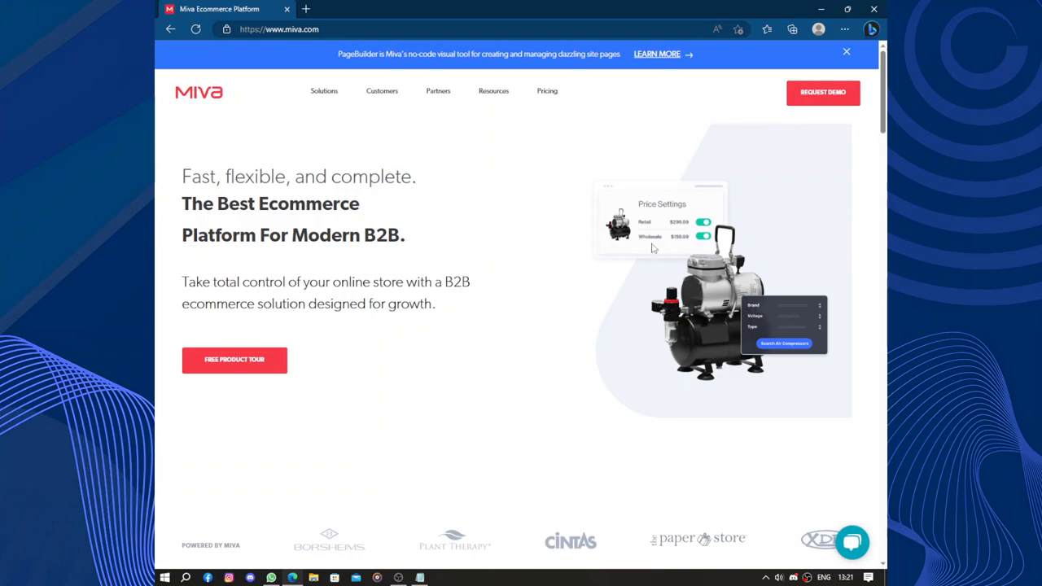
Scroll past the Decorative Films case study to the Complete Ecommerce For Every Way You Sell section.
scroll(down, 3)
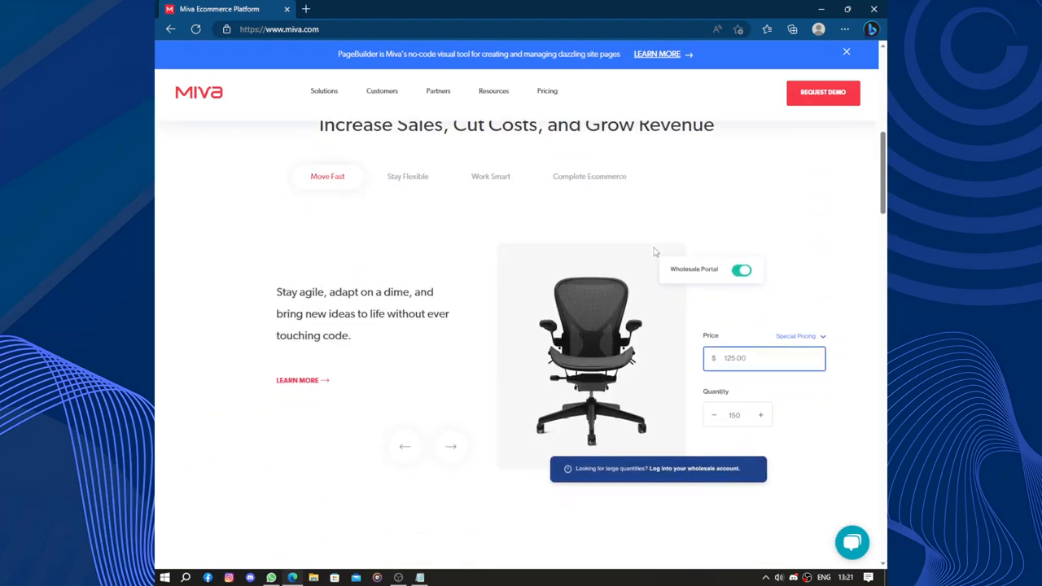
scroll(down, 3)
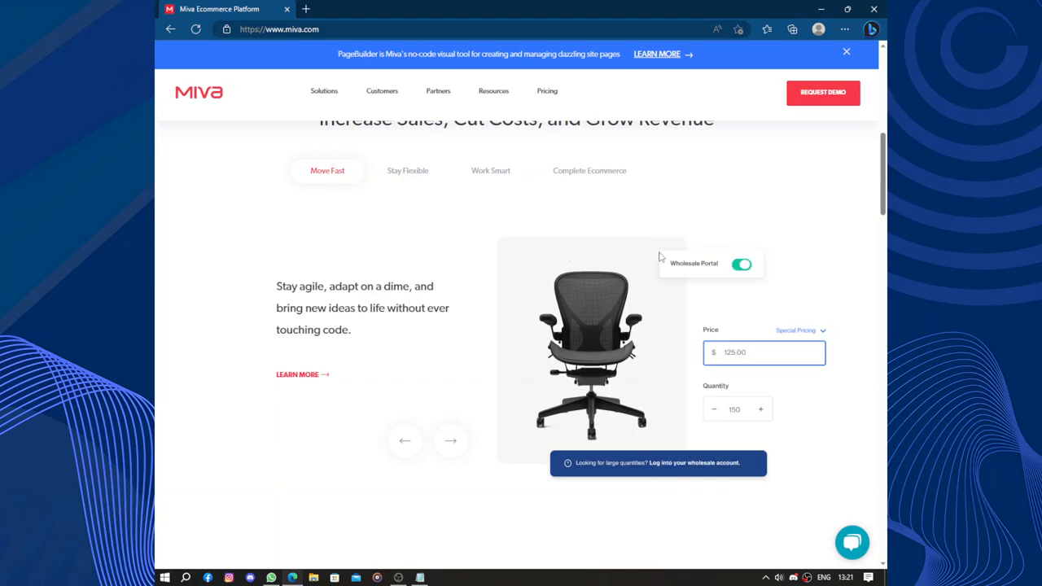
scroll(down, 3)
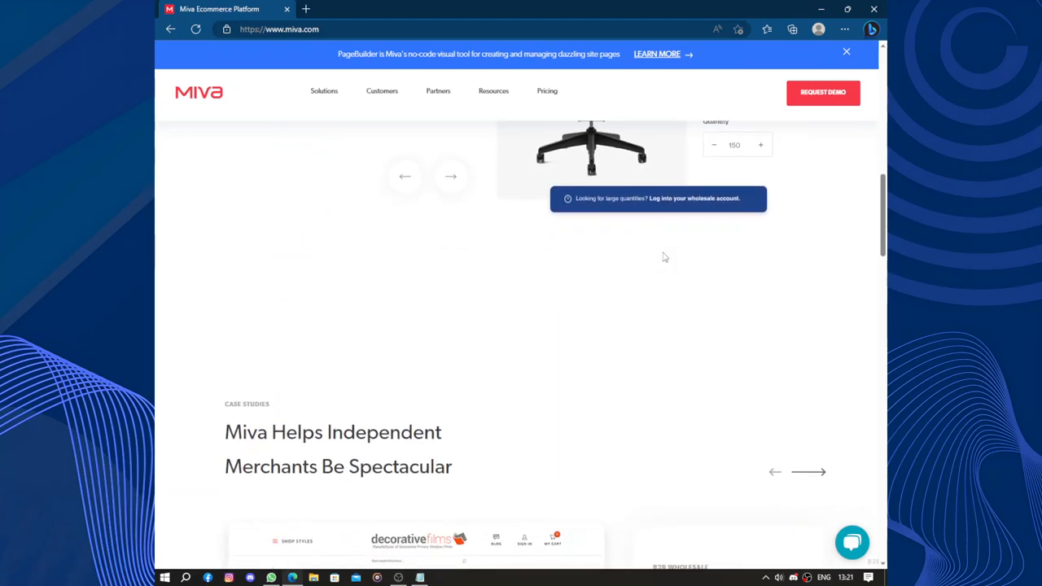
scroll(down, 3)
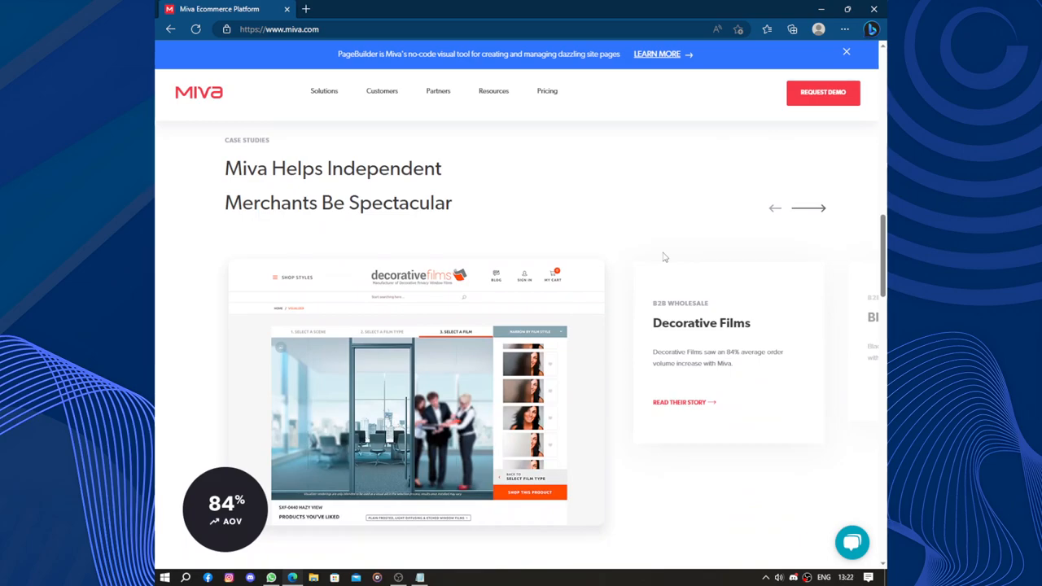
scroll(down, 3)
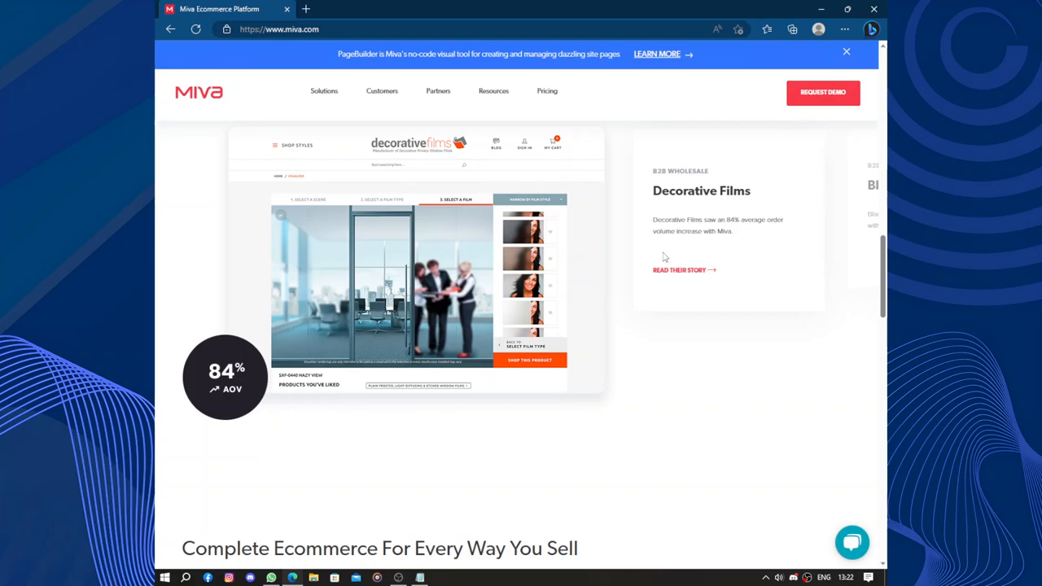
scroll(down, 3)
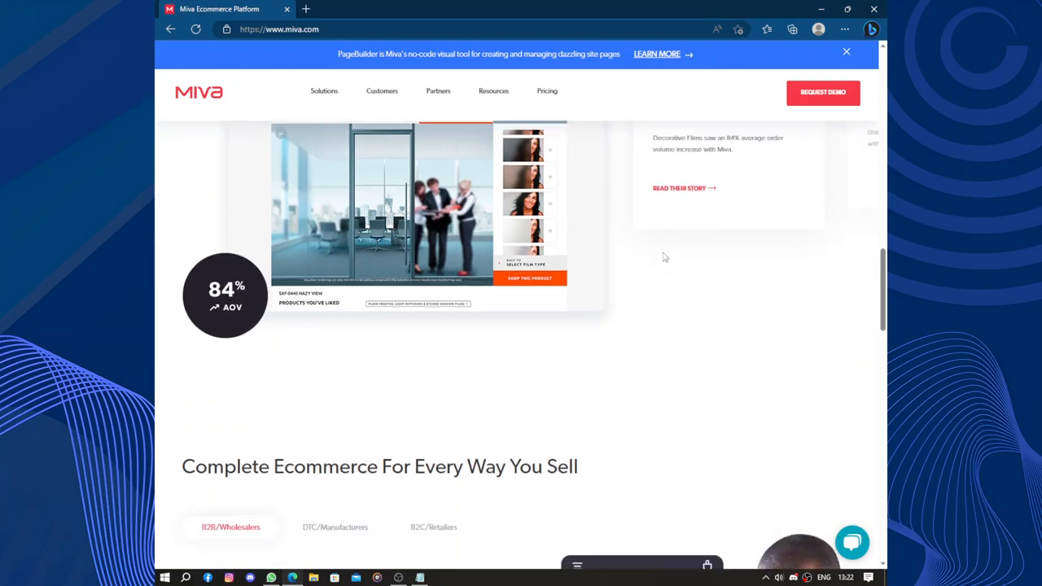
scroll(down, 3)
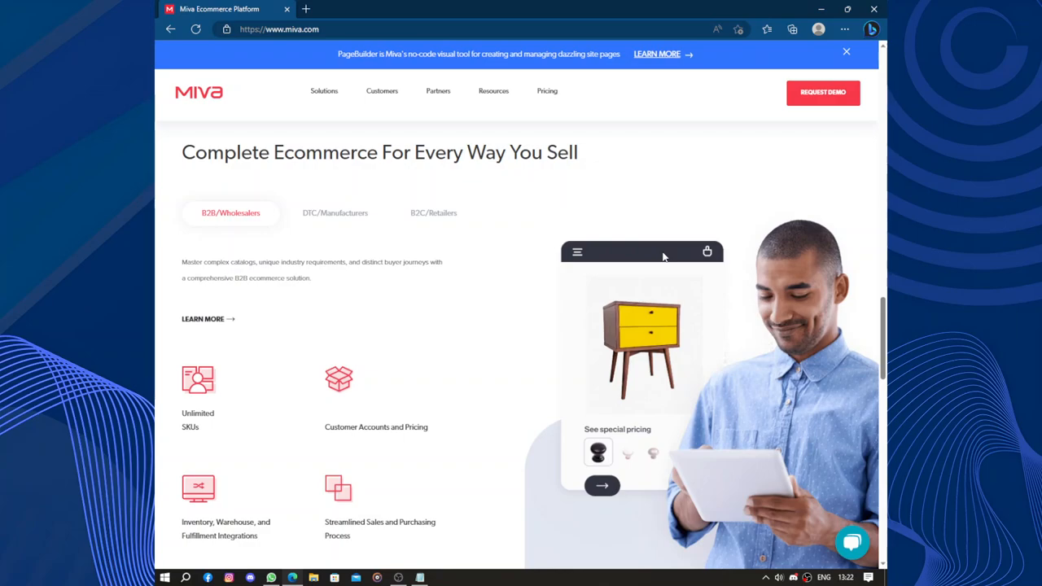
Scroll to the Complete Ecommerce B2B wholesalers feature list with unlimited SKUs and customer pricing.
scroll(down, 3)
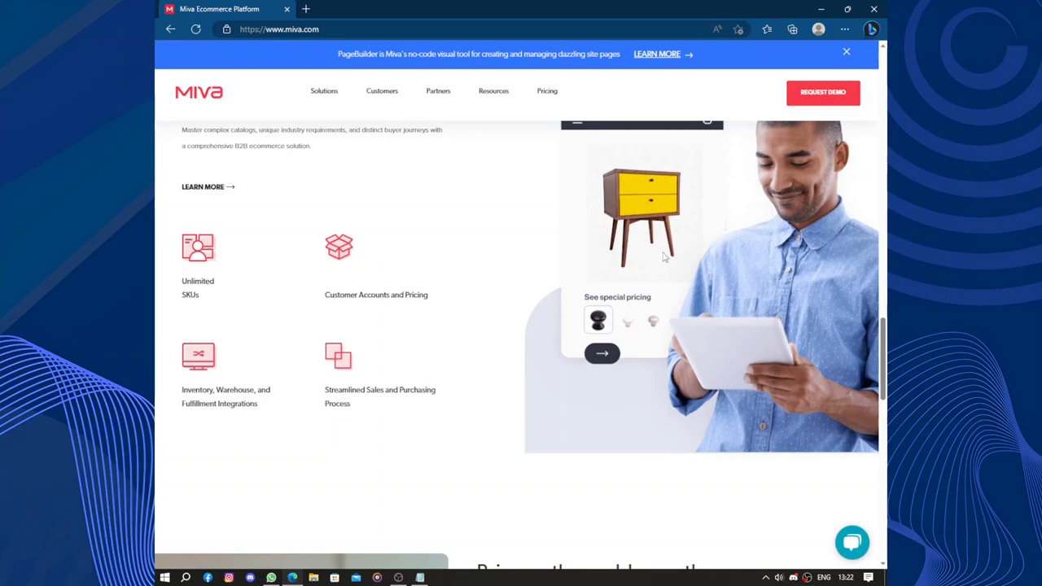
scroll(down, 3)
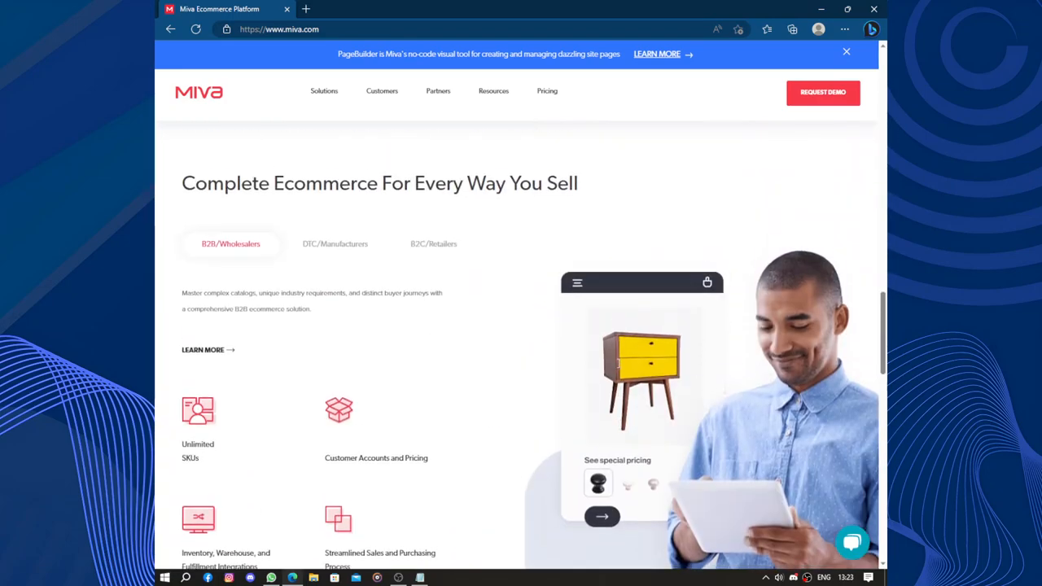
scroll(down, 3)
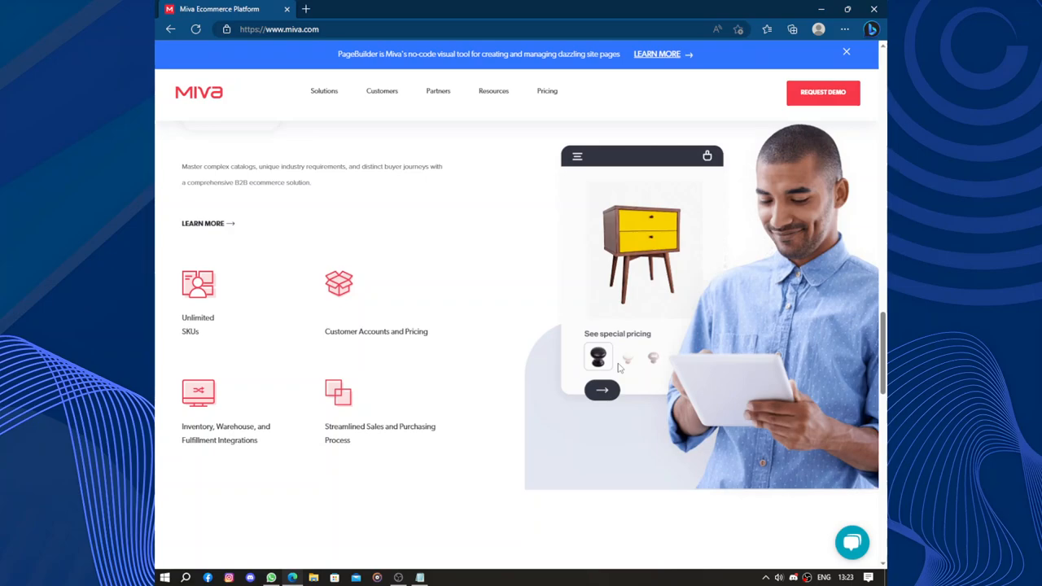
mouse_move(610, 381)
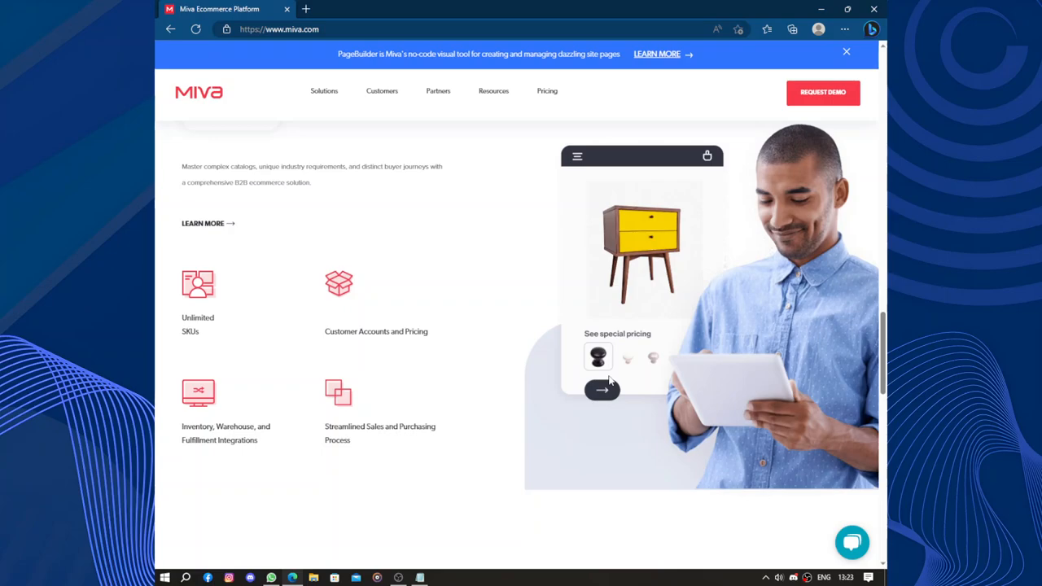
mouse_move(479, 381)
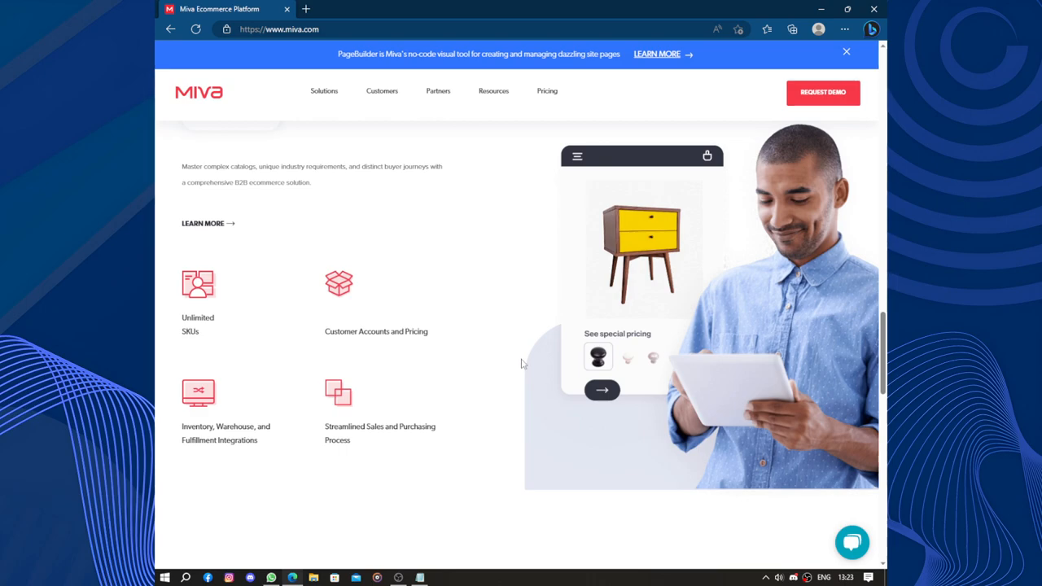
mouse_move(703, 371)
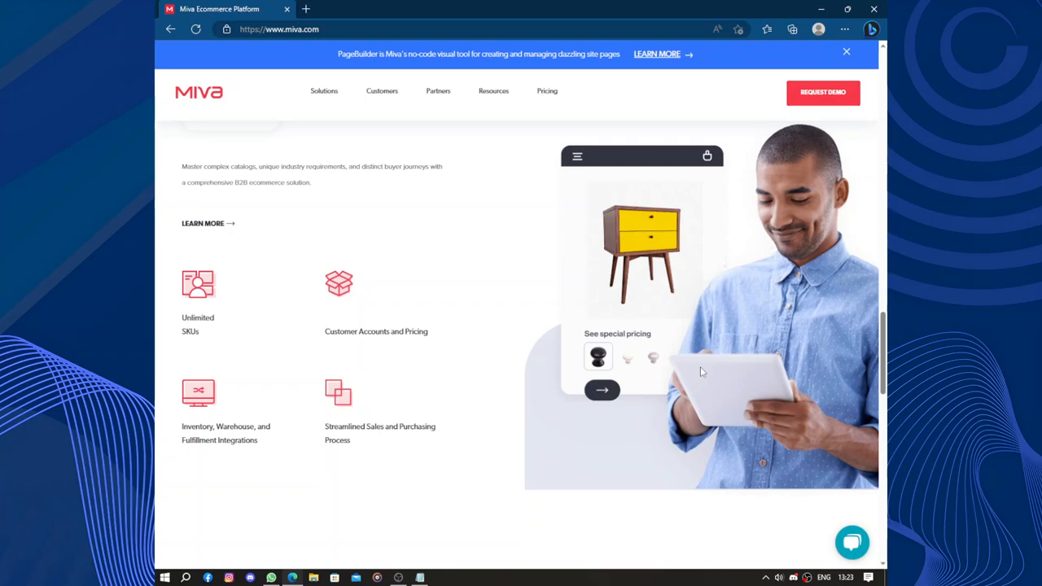
mouse_move(355, 393)
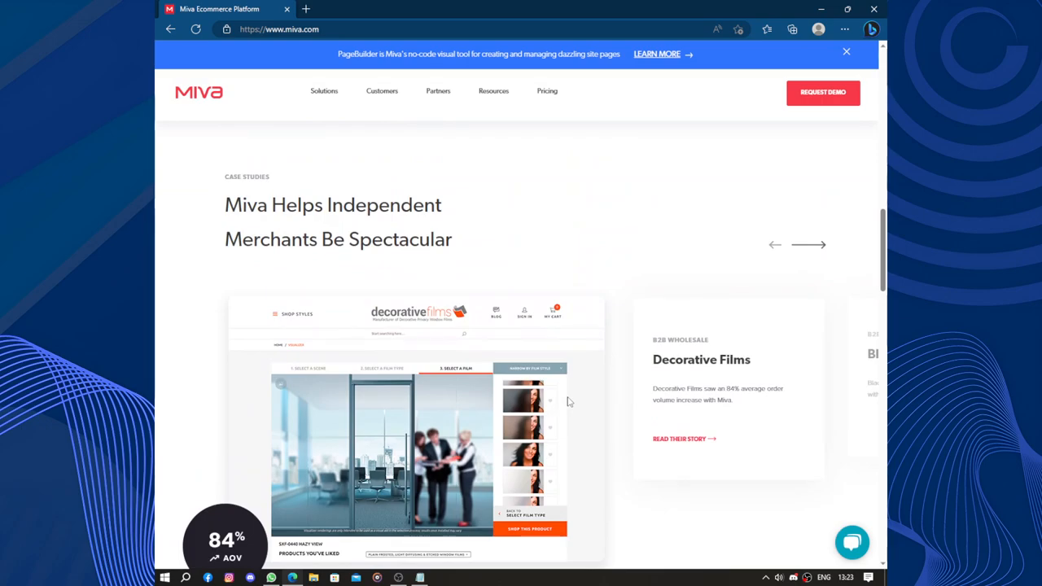
mouse_move(580, 396)
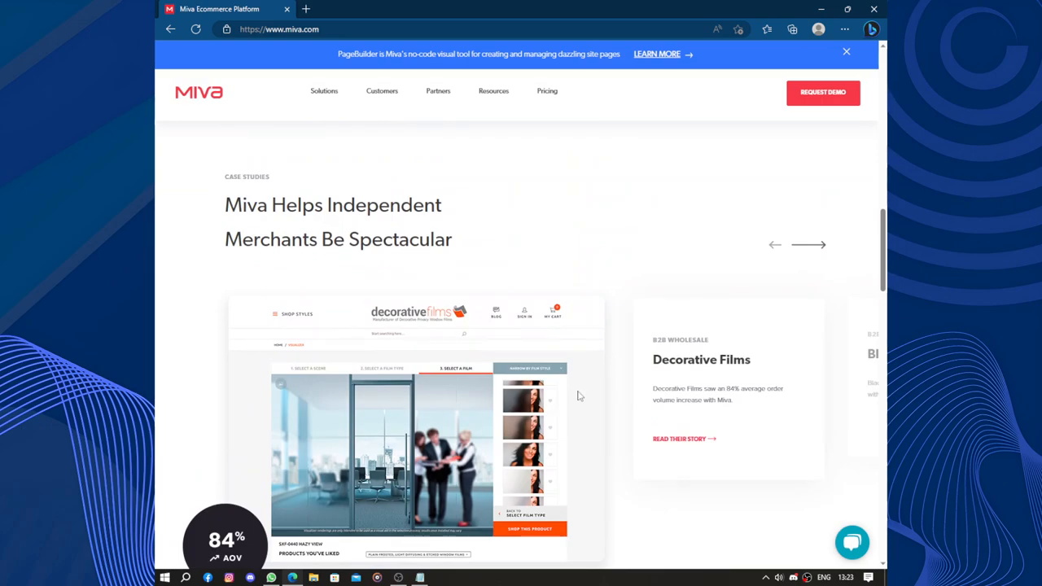
Scroll down to the Get up to Speed newsletter footer, then back up to the B2B hero.
scroll(up, 3)
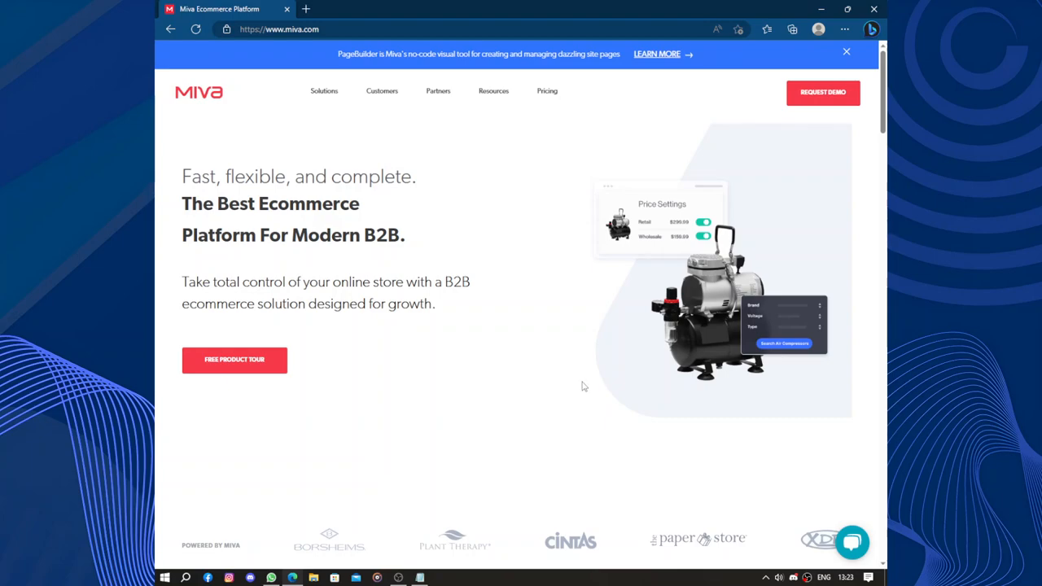
mouse_move(583, 384)
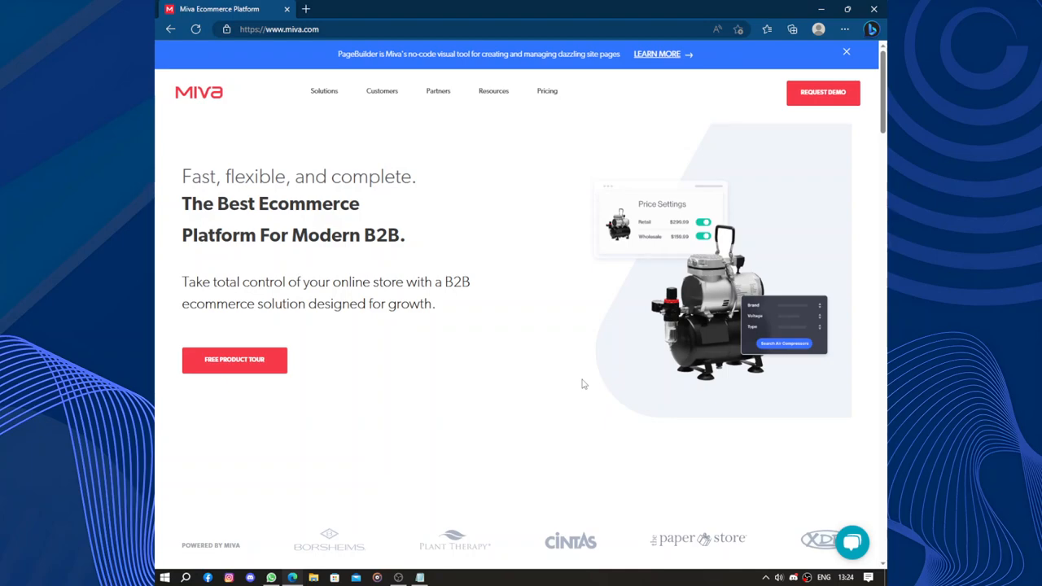
mouse_move(537, 342)
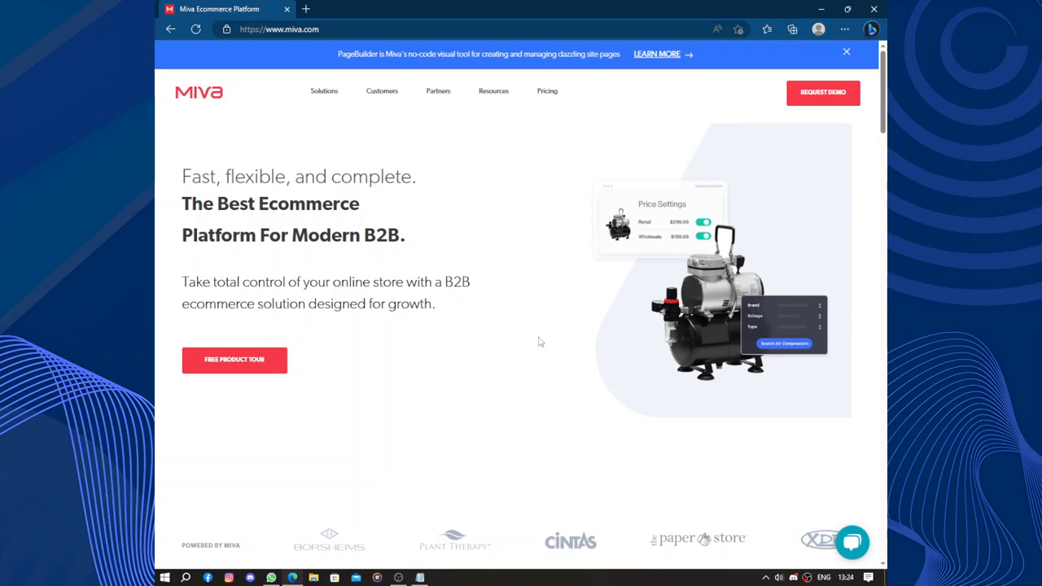
scroll(down, 3)
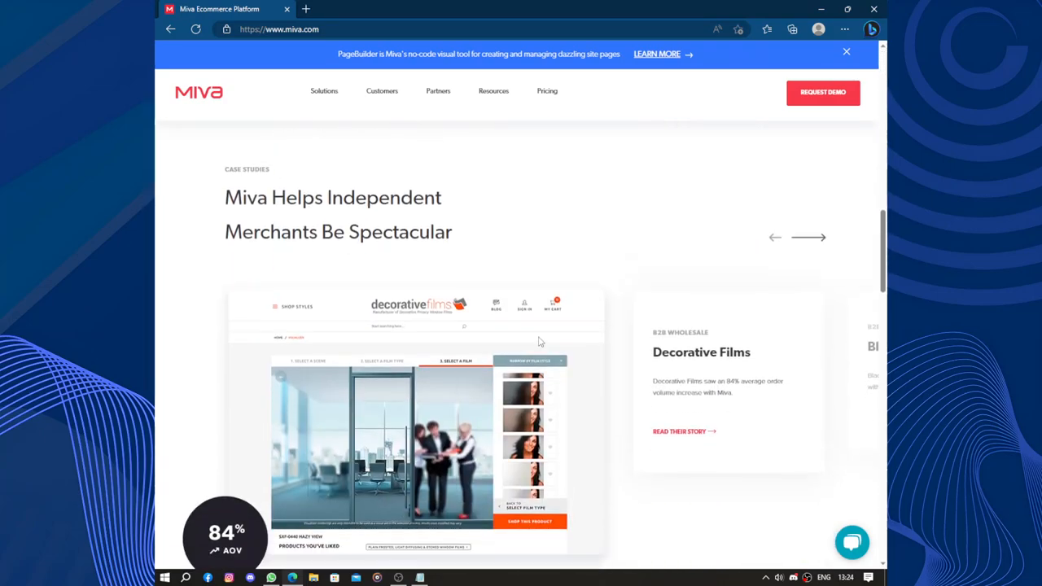
scroll(down, 3)
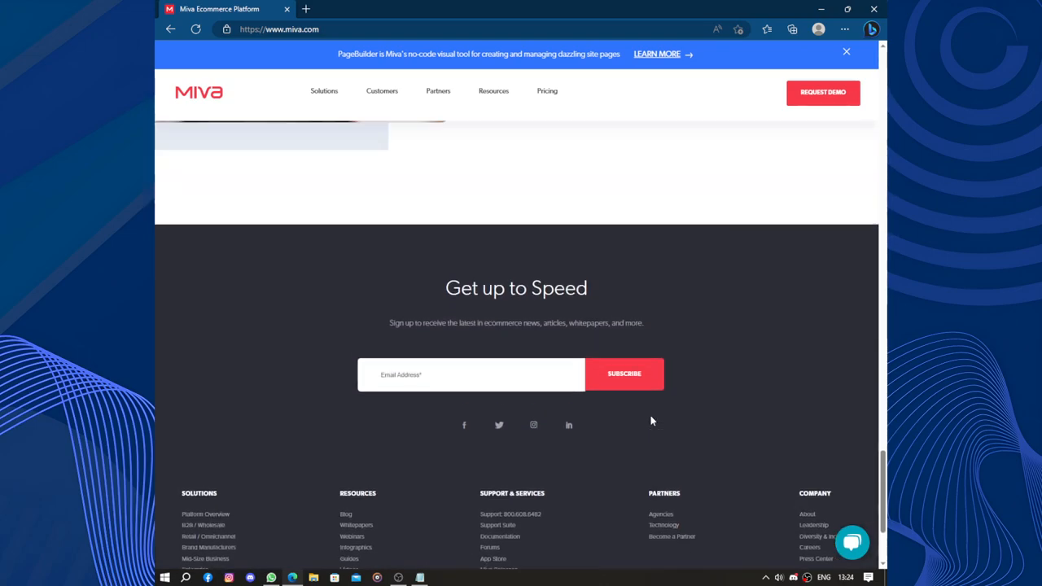
scroll(up, 3)
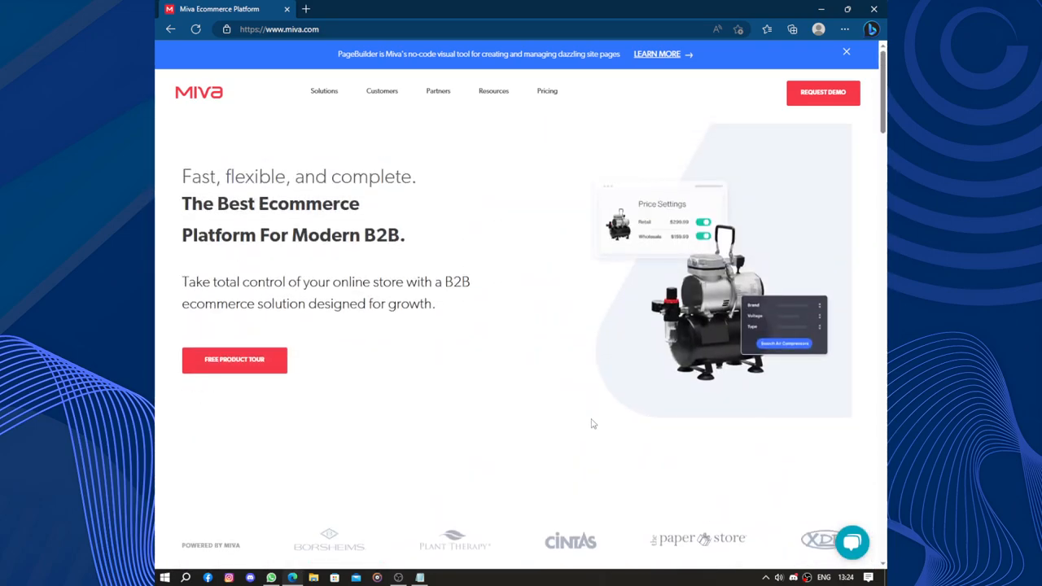
mouse_move(332, 76)
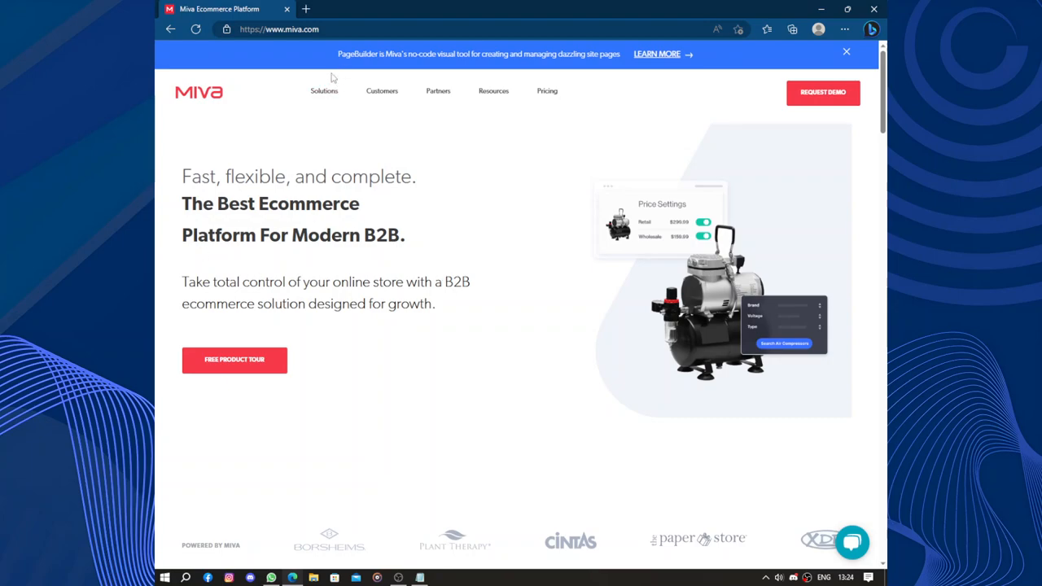
click(324, 91)
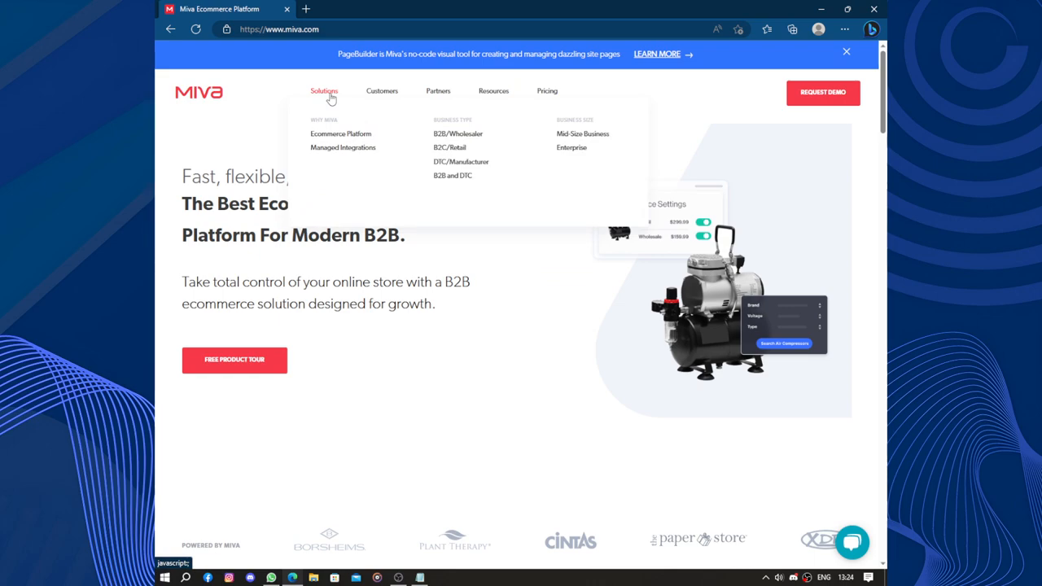
mouse_move(422, 220)
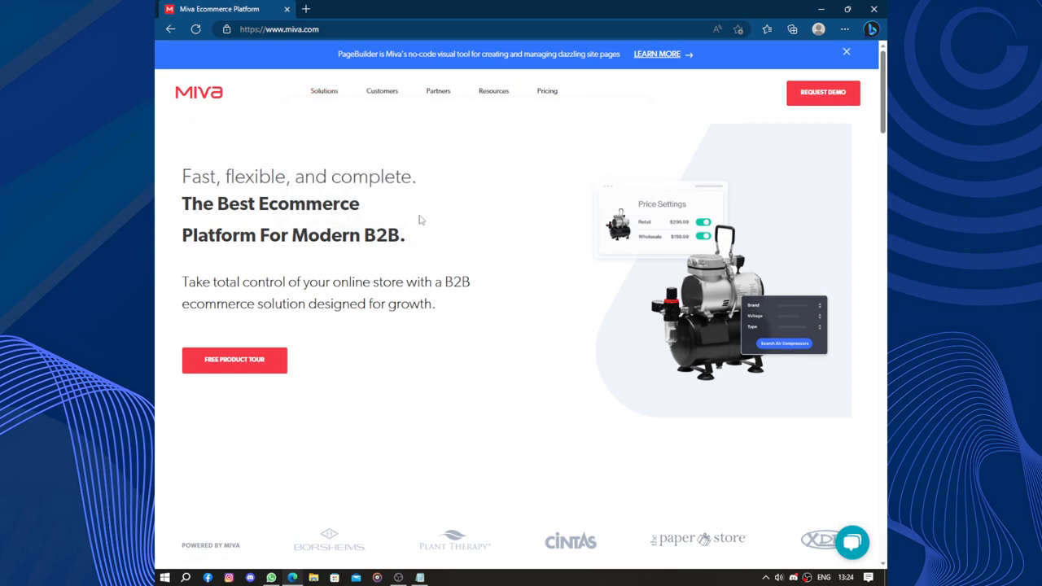
click(325, 91)
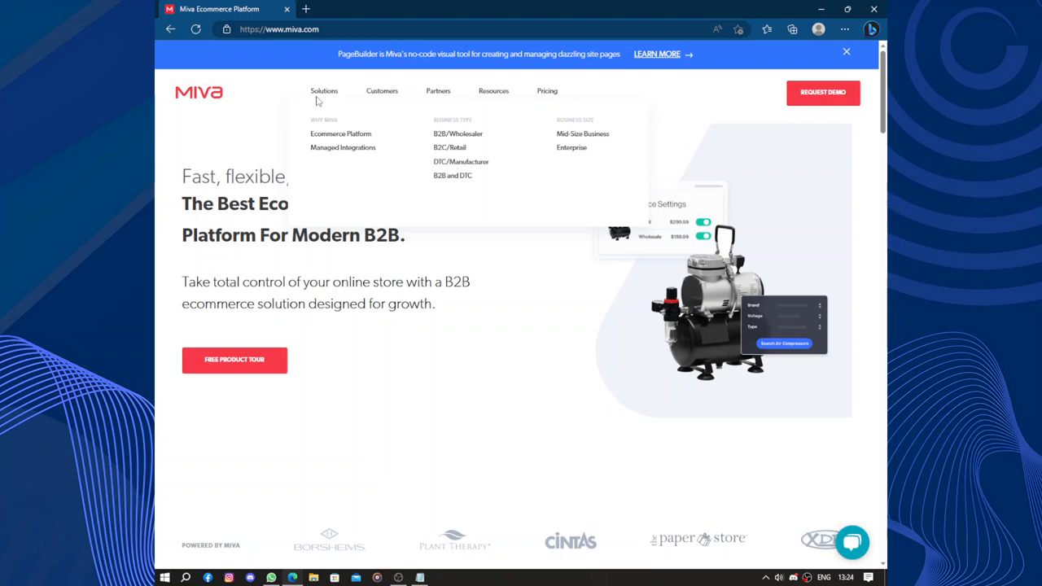
mouse_move(342, 147)
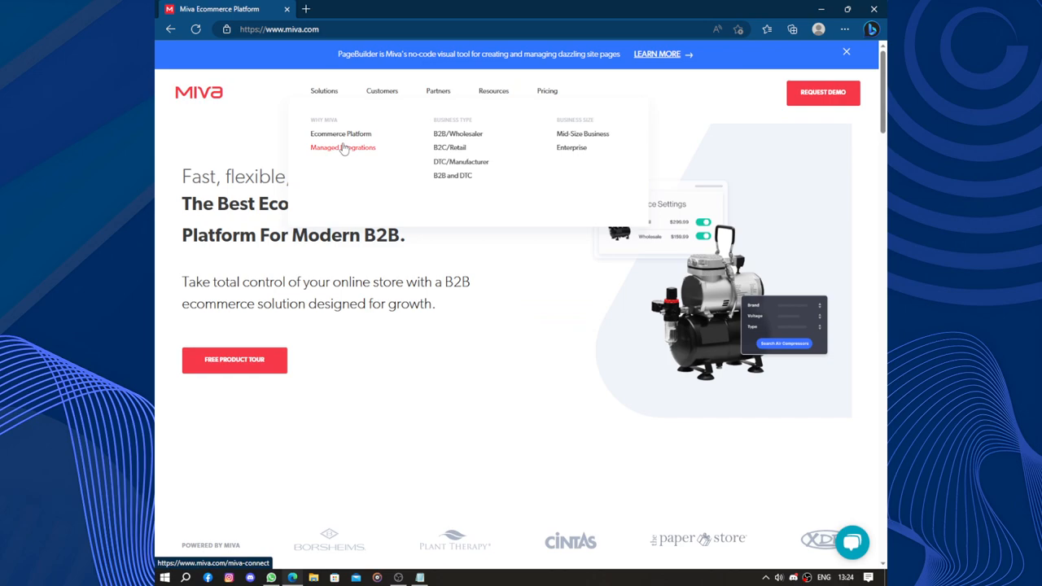
mouse_move(537, 128)
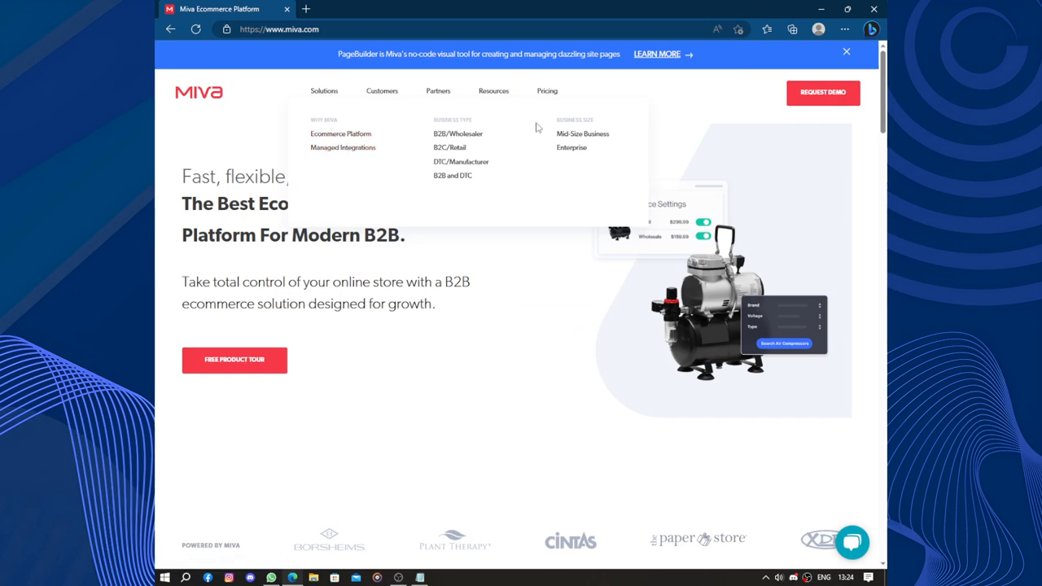
mouse_move(557, 160)
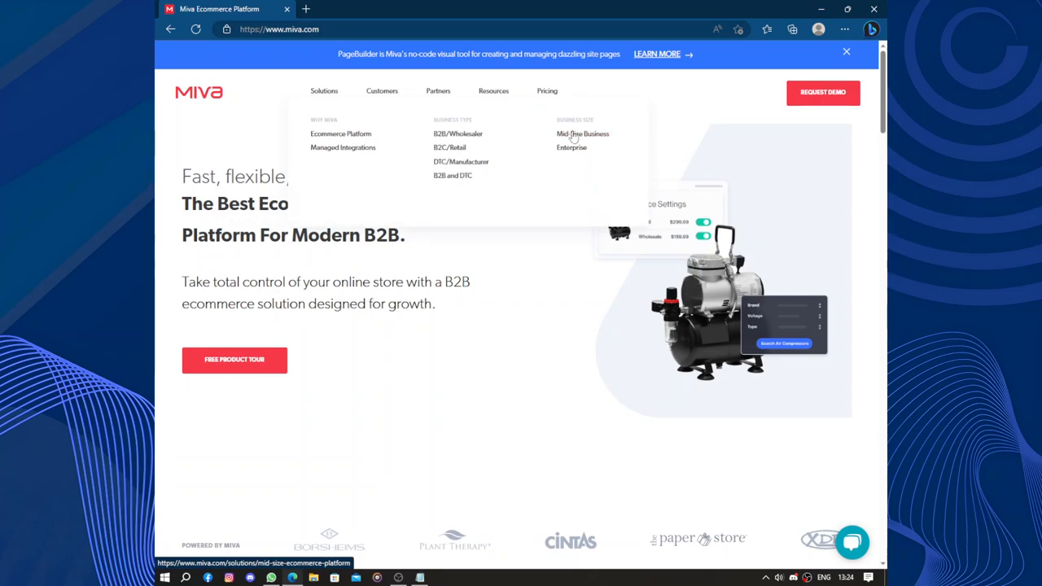
mouse_move(583, 147)
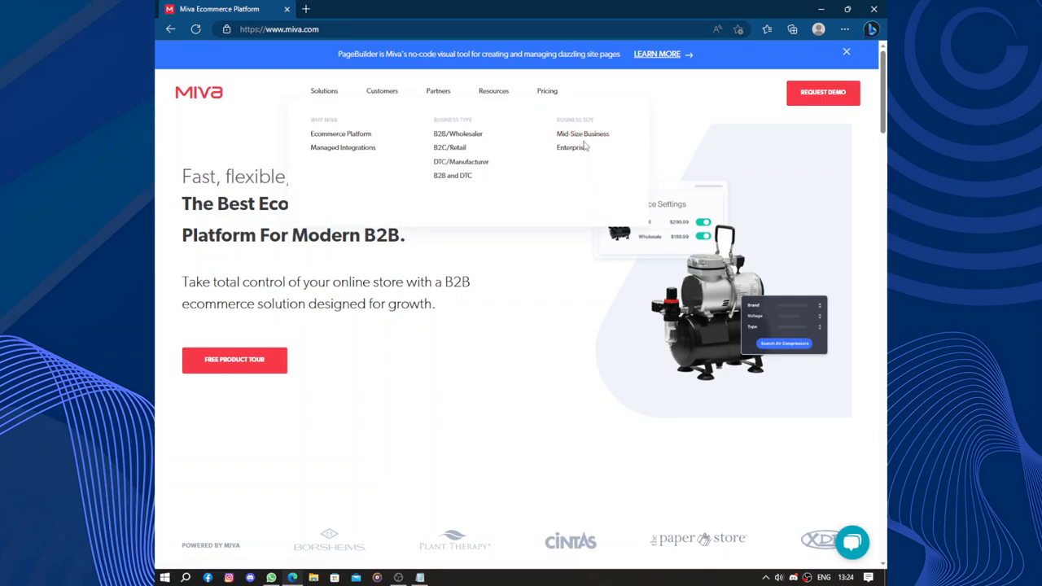
mouse_move(488, 163)
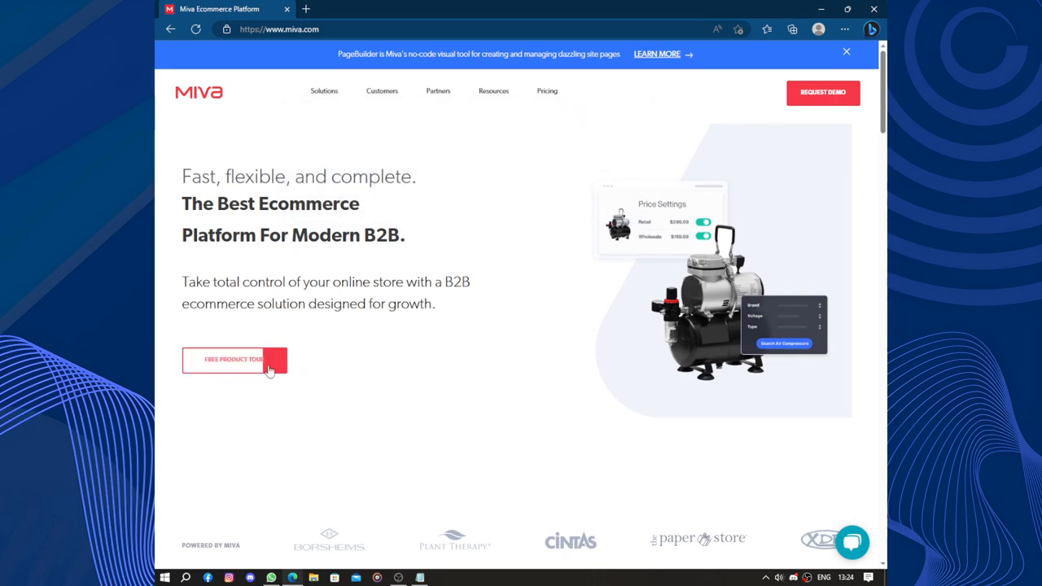
mouse_move(401, 97)
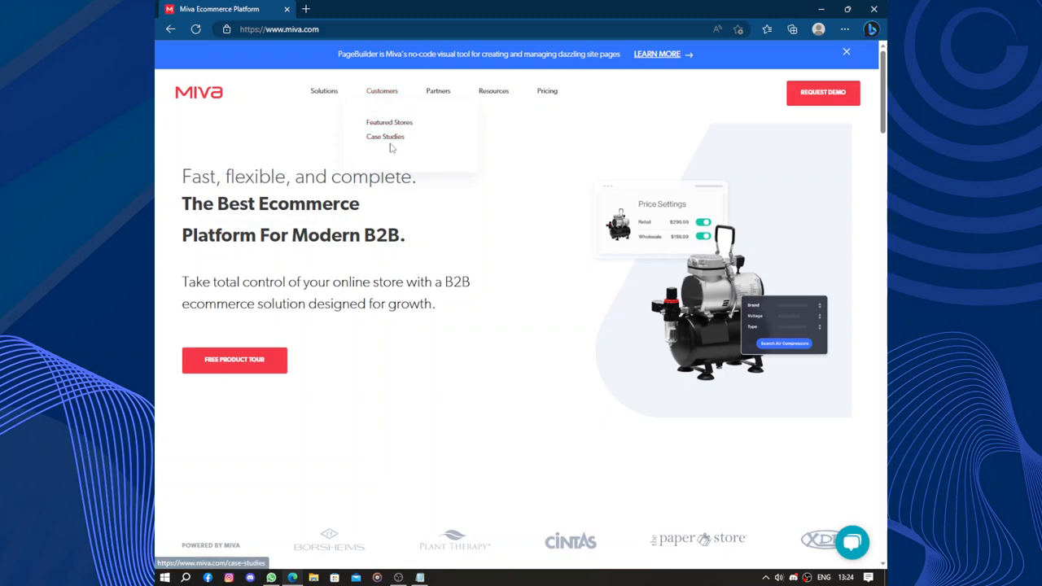
mouse_move(384, 137)
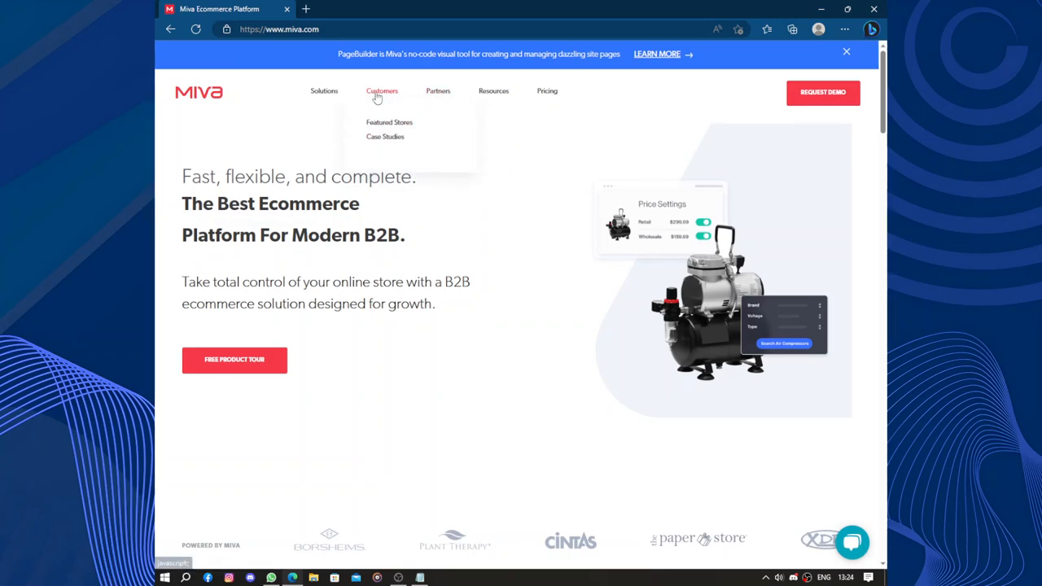
mouse_move(438, 91)
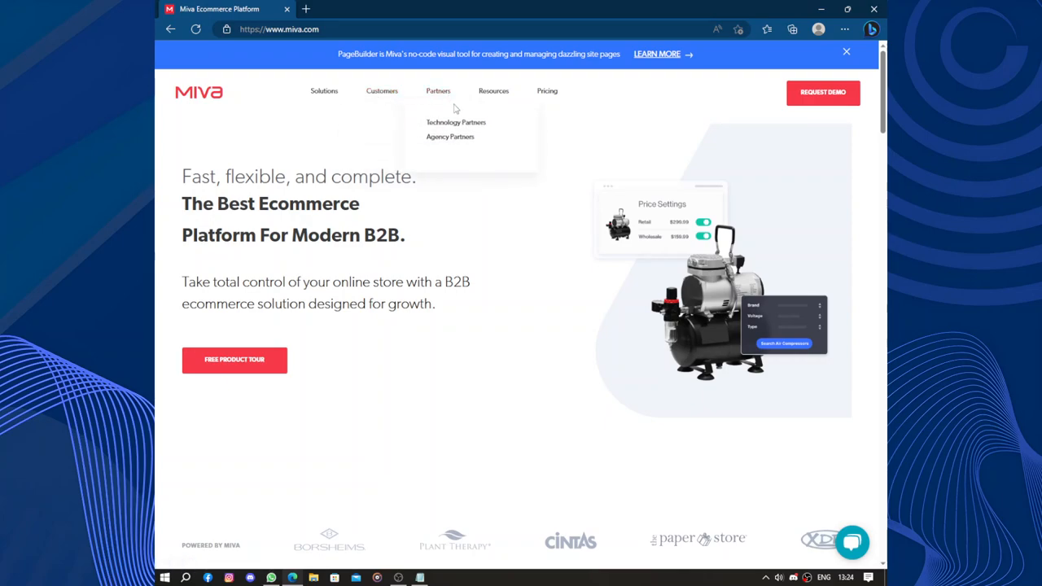
mouse_move(449, 137)
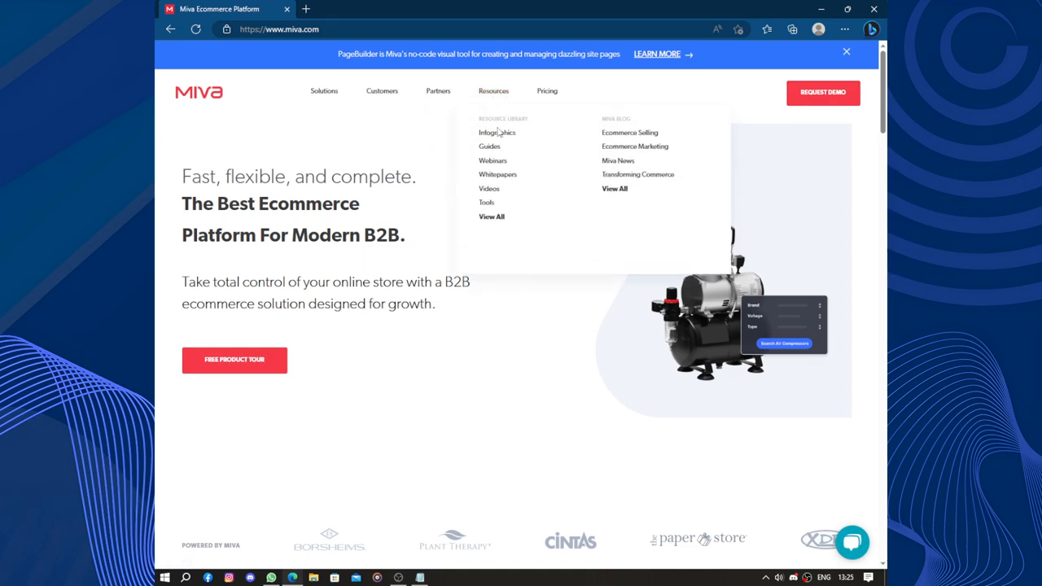
mouse_move(497, 171)
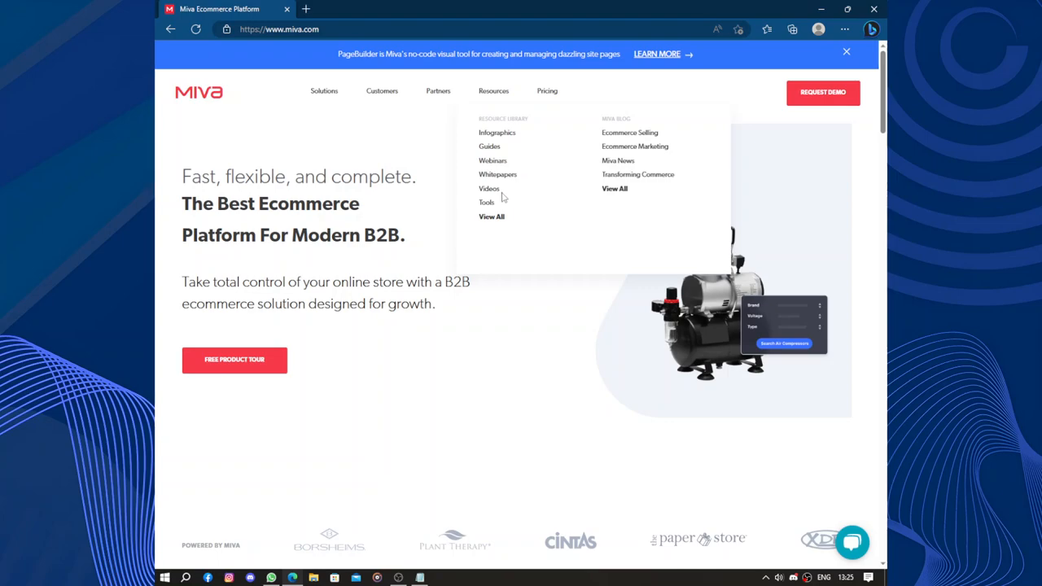
Show the Resources menu listing infographics, guides, webinars, whitepapers, videos, tools and blog topics.
click(491, 216)
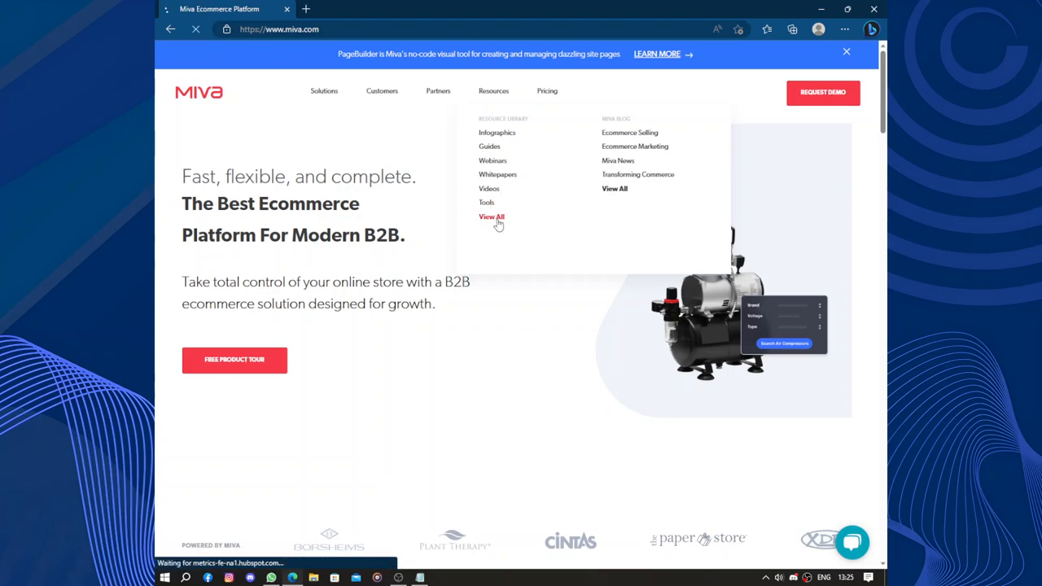
Browse the Ecommerce Resource Center cards and advance to the next page of results.
click(492, 217)
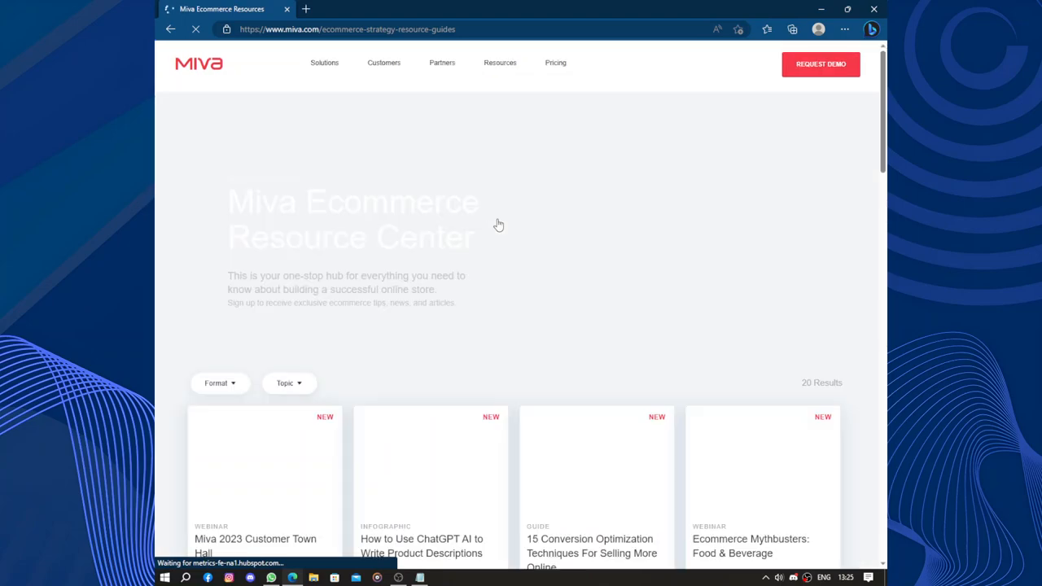
scroll(down, 3)
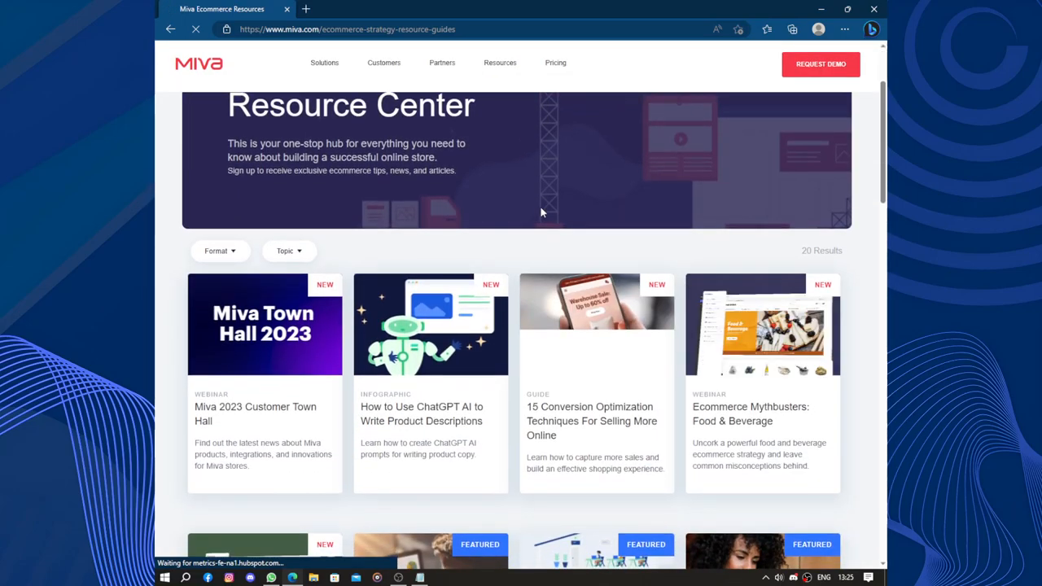
scroll(down, 3)
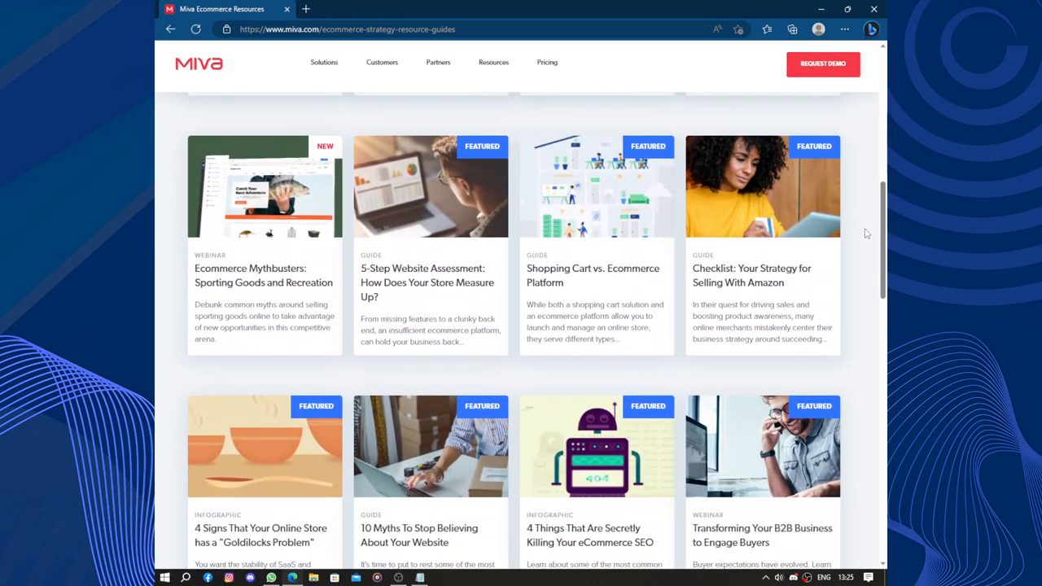
scroll(down, 3)
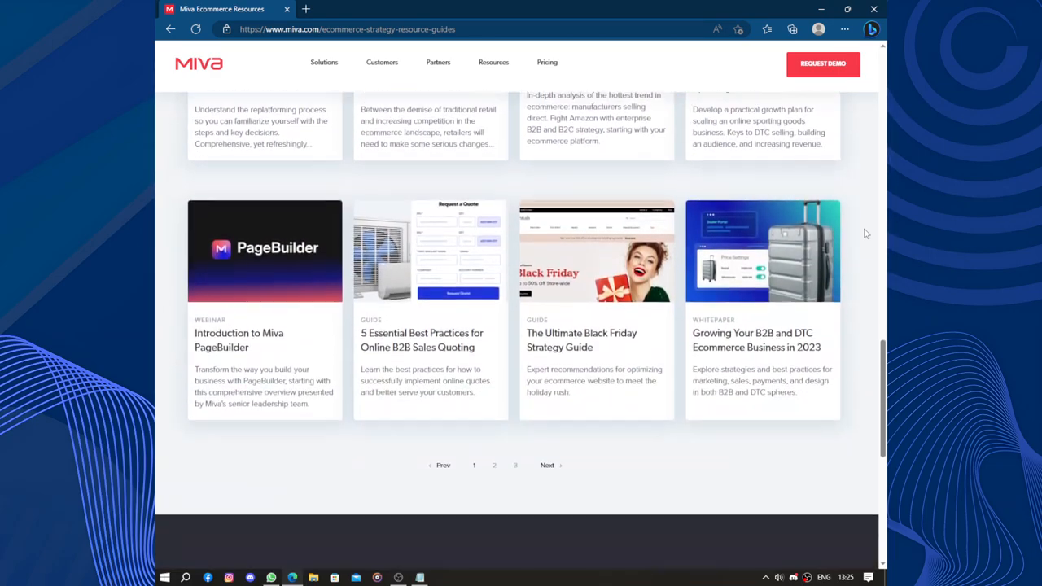
scroll(down, 3)
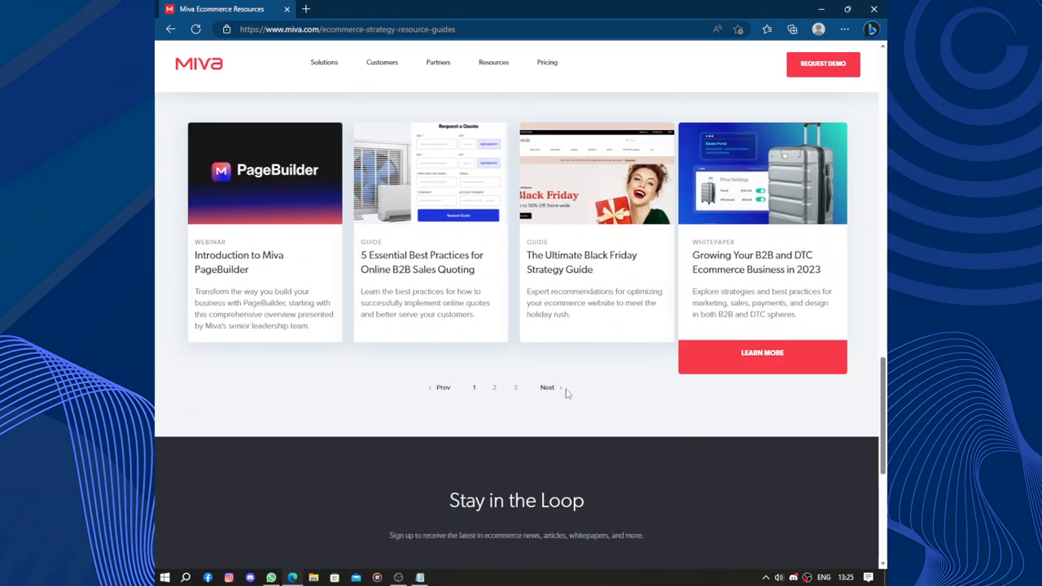
click(547, 388)
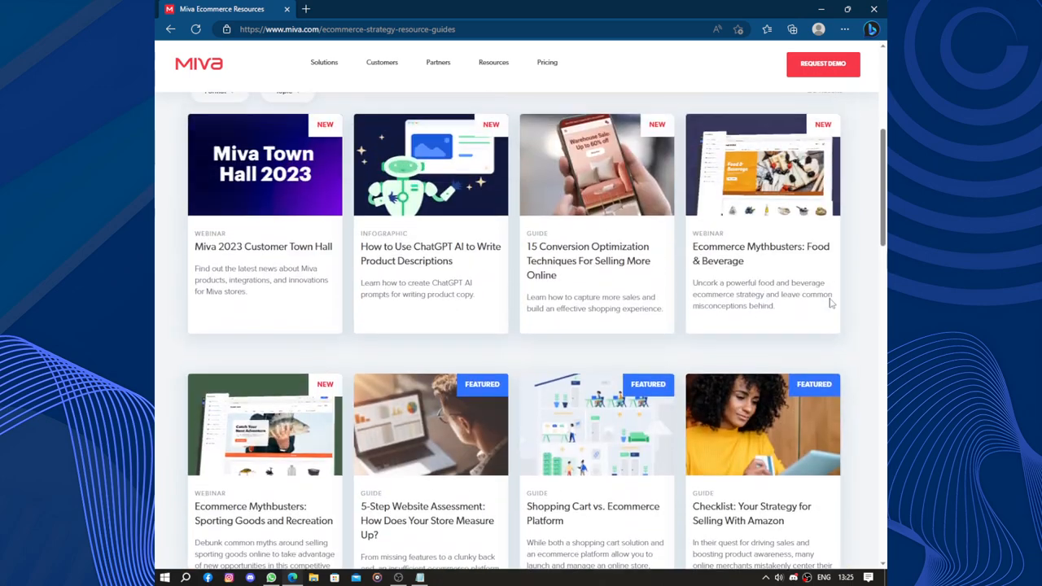
Scroll back through the resource cards and show the Resources menu of categories again.
scroll(up, 3)
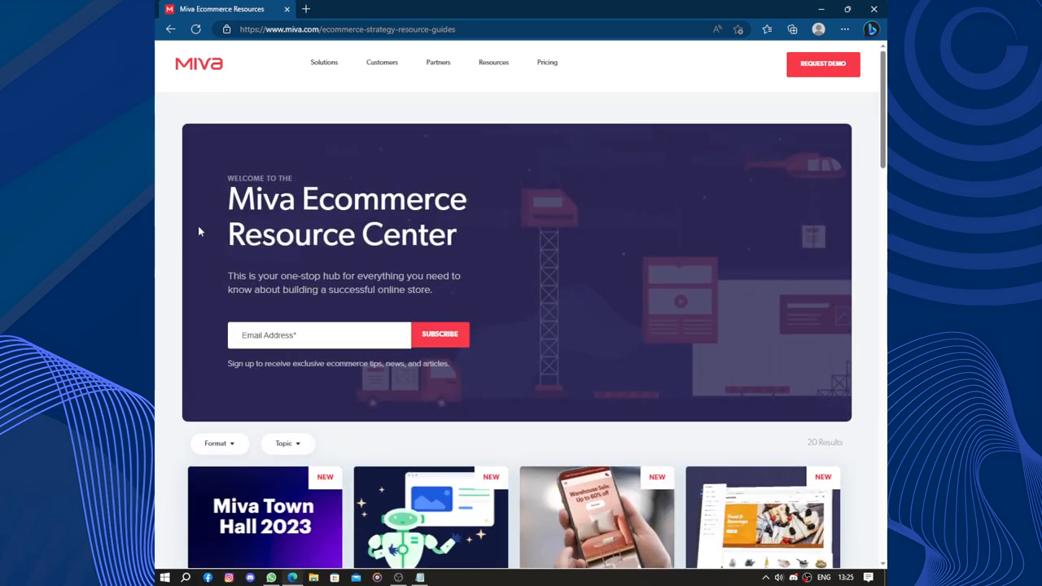
mouse_move(420, 267)
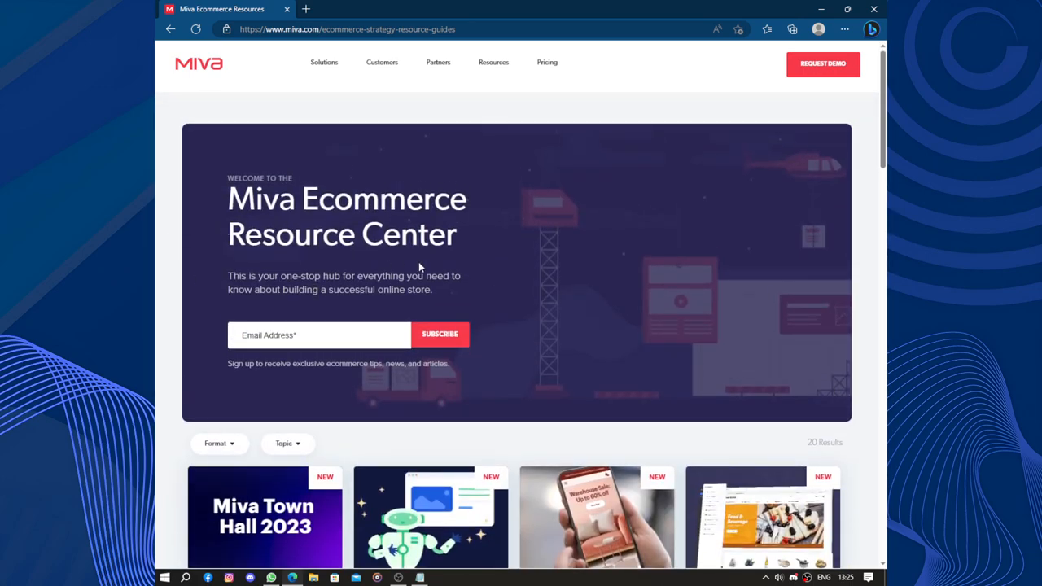
mouse_move(318, 285)
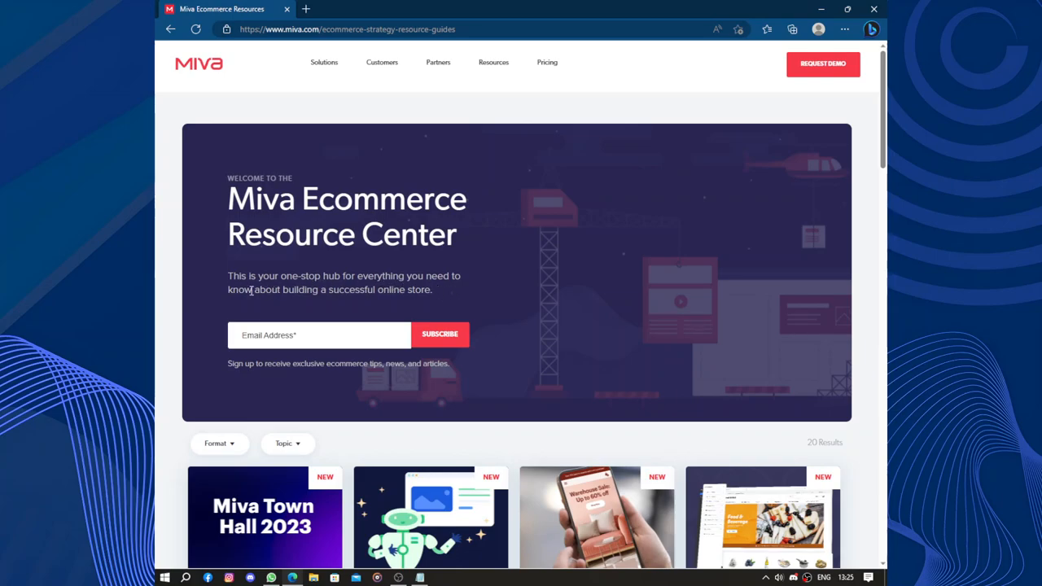
scroll(down, 3)
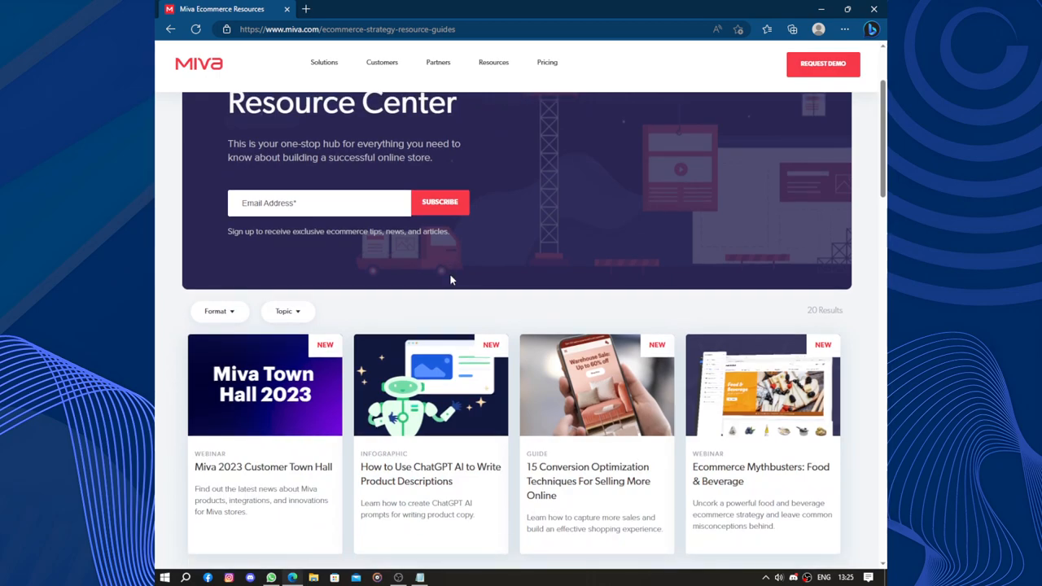
scroll(down, 3)
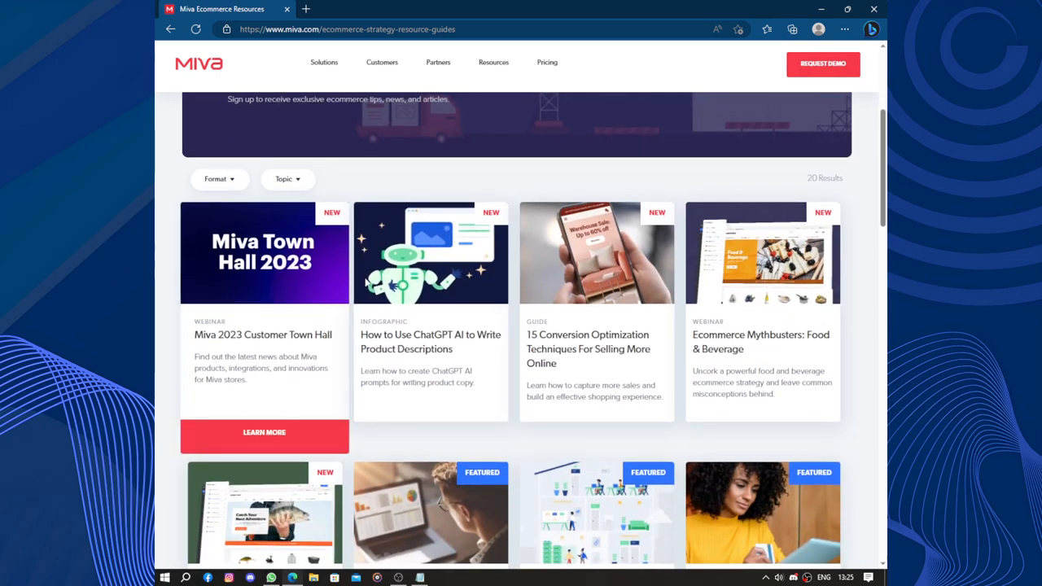
click(493, 62)
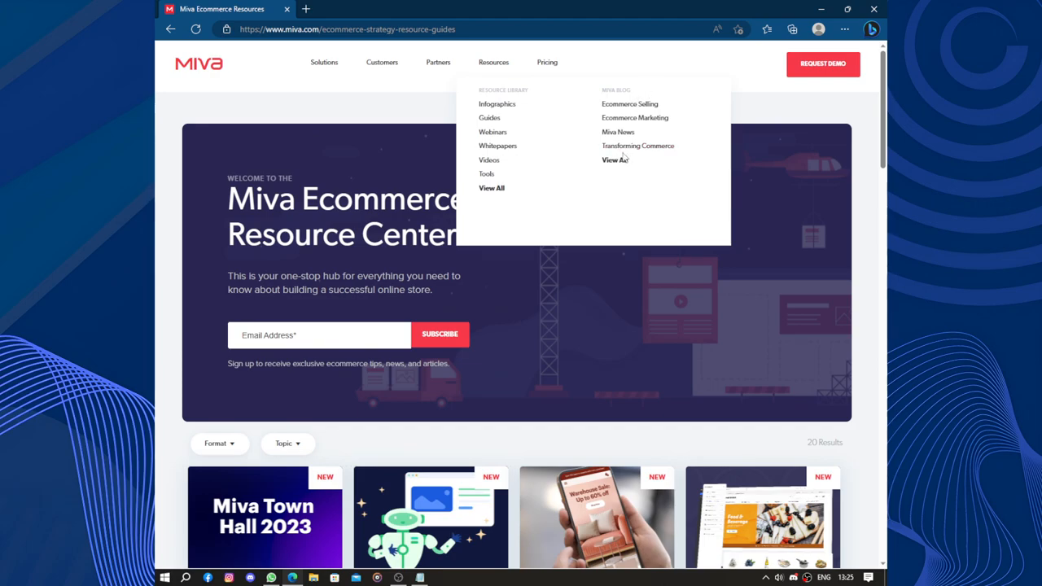
Visit the blog's Ecommerce Strategy & Inspiration Center, then the Request Demo consultation page.
click(615, 160)
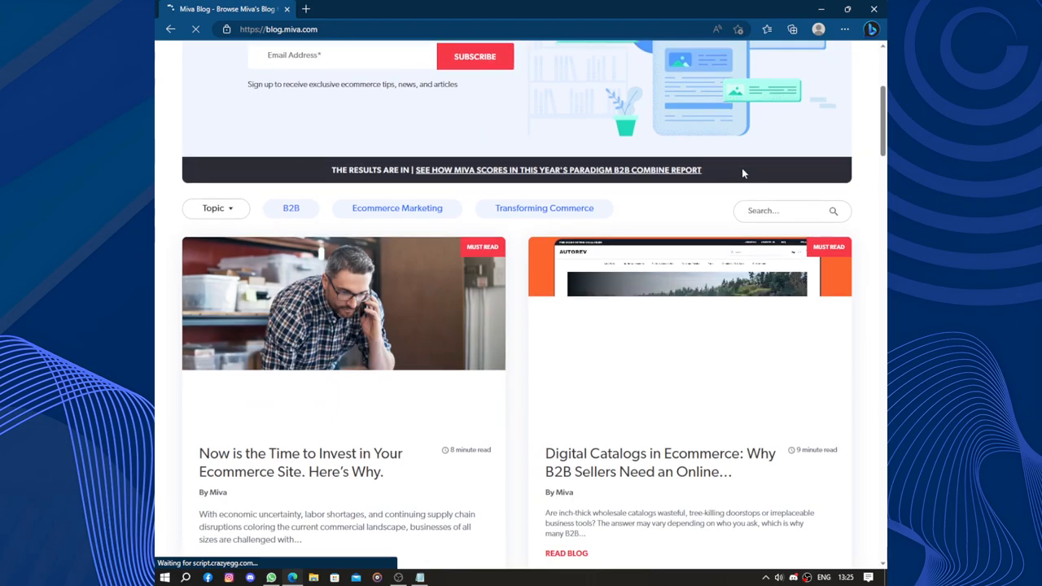
scroll(down, 3)
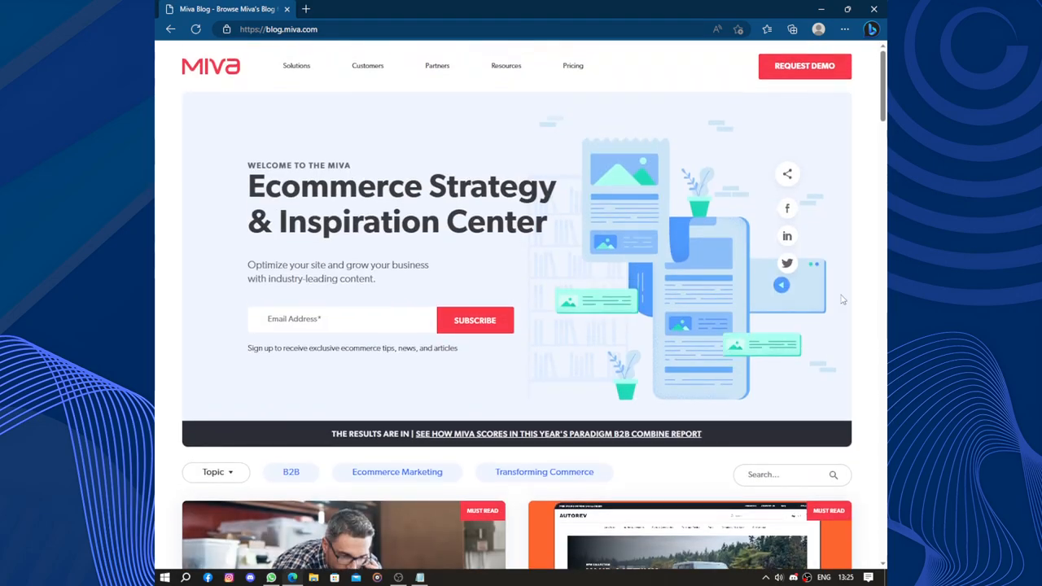
click(573, 65)
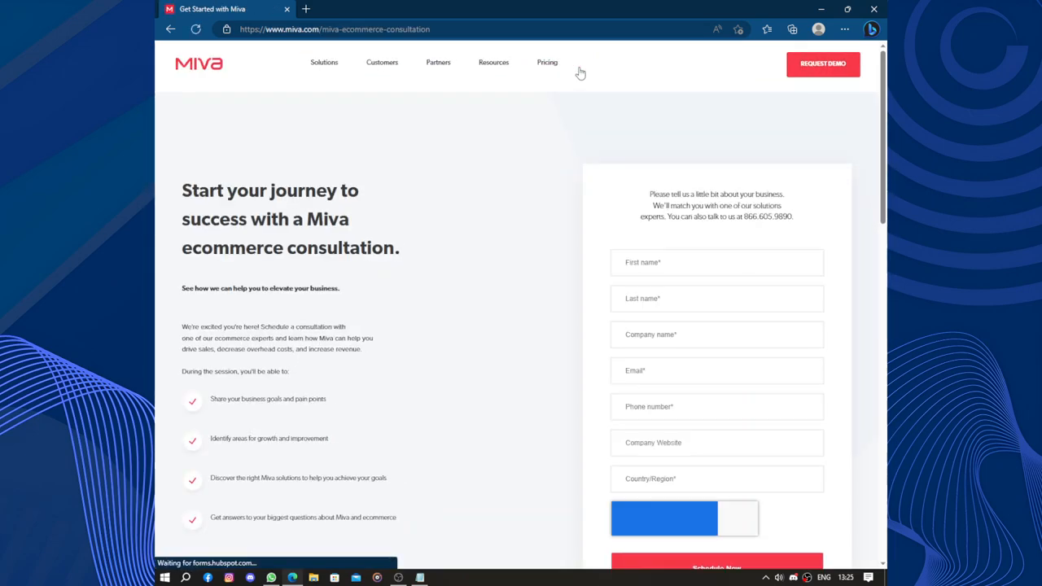
scroll(down, 3)
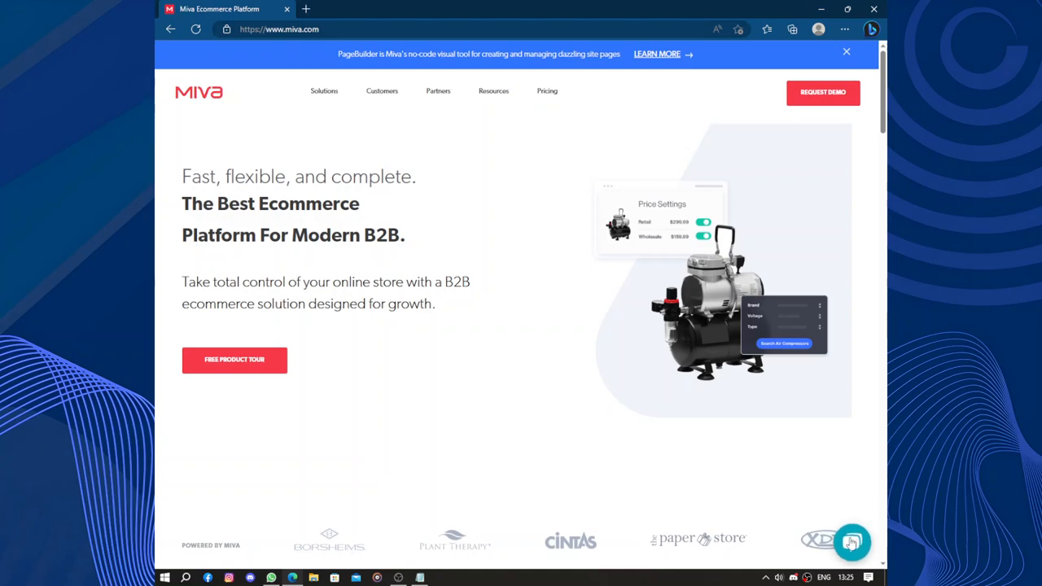
click(852, 542)
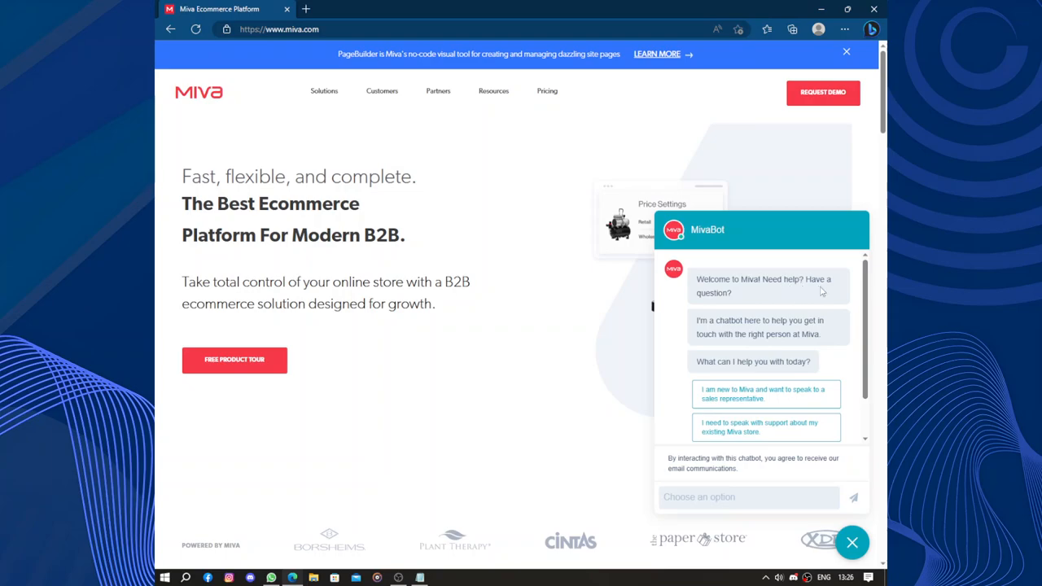
mouse_move(852, 293)
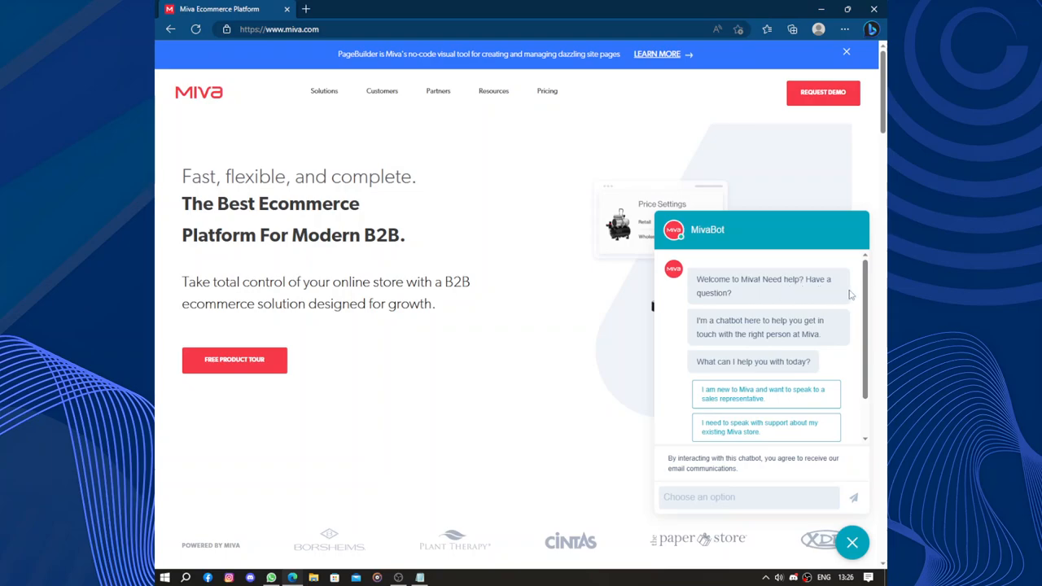
mouse_move(832, 326)
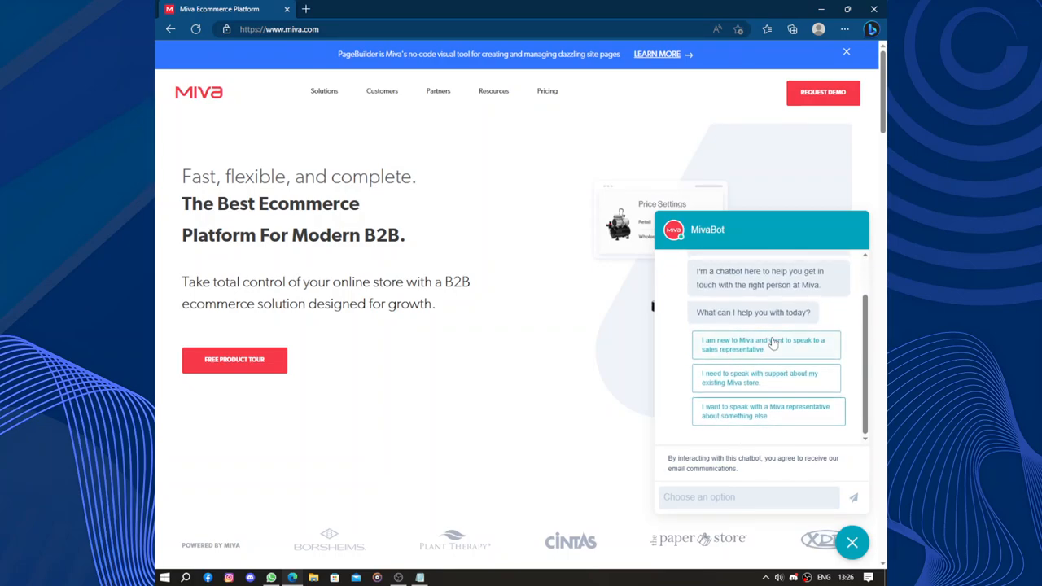
mouse_move(730, 345)
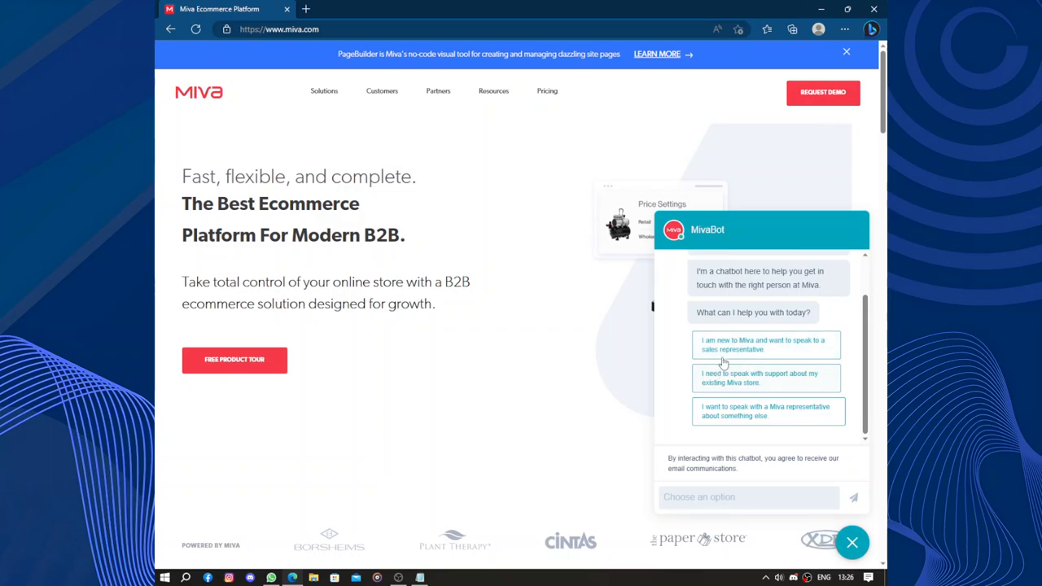
mouse_move(824, 92)
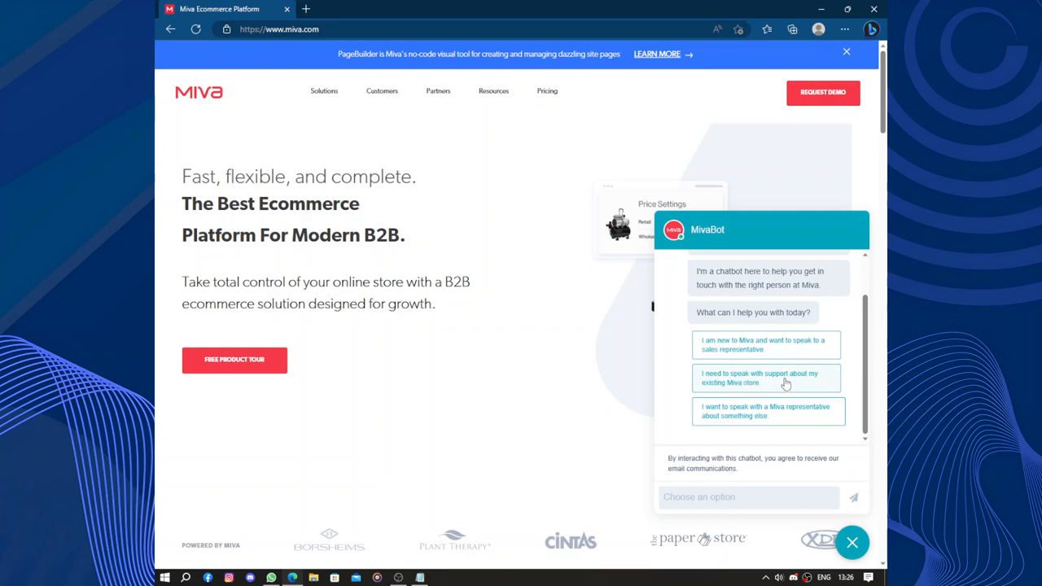
mouse_move(749, 391)
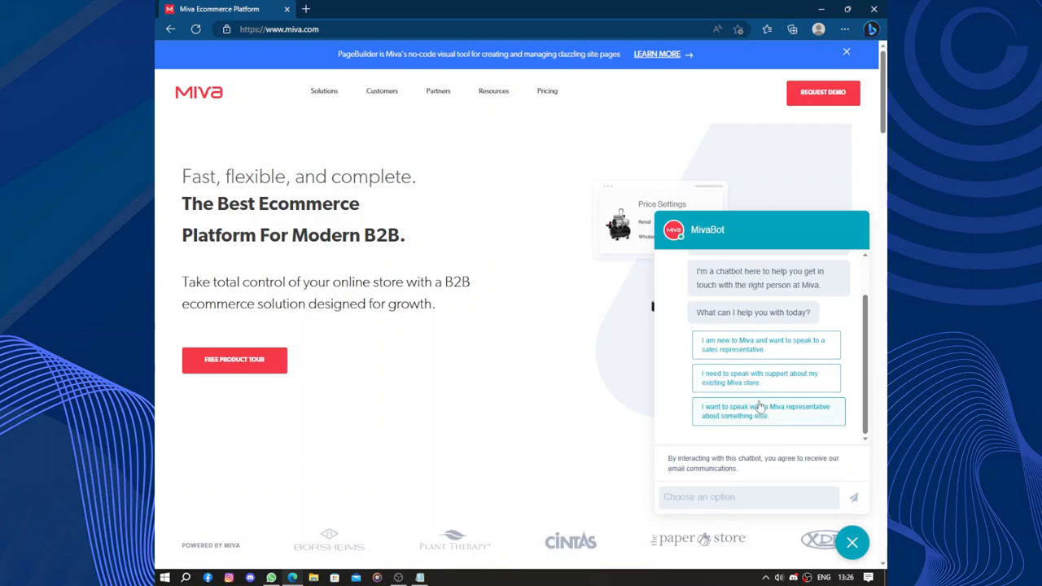
mouse_move(786, 423)
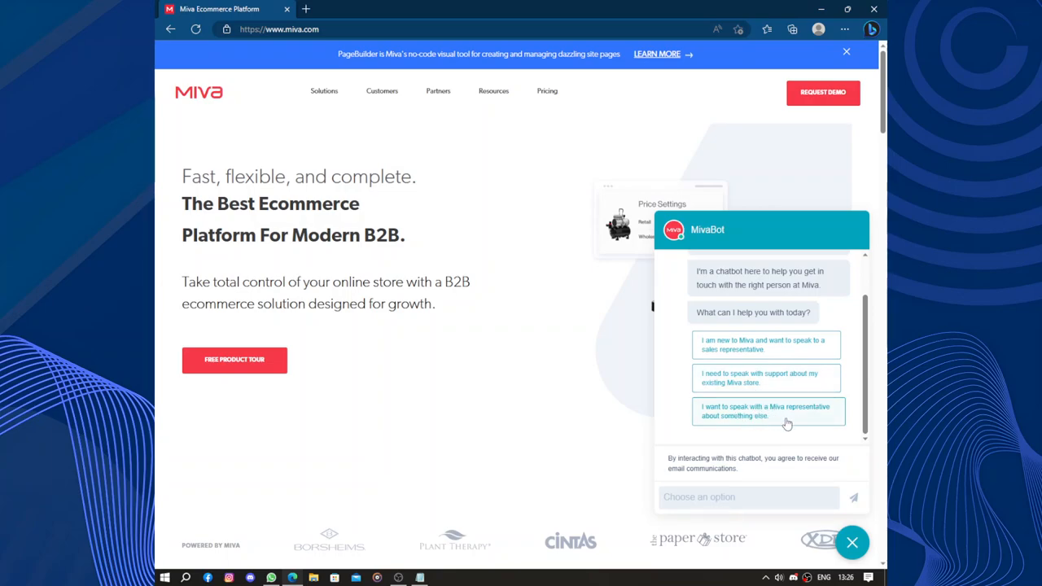
mouse_move(703, 437)
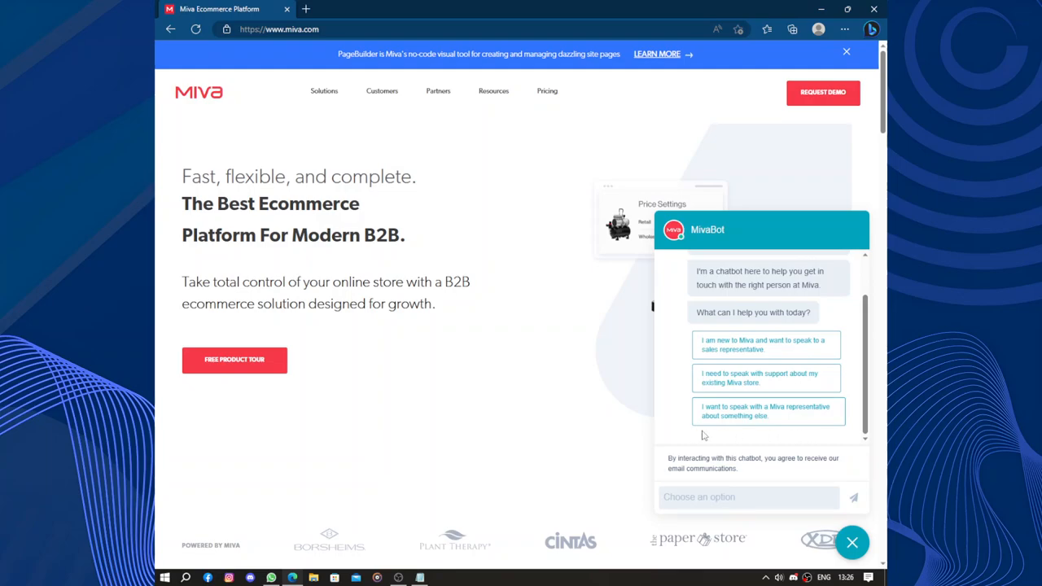
mouse_move(754, 420)
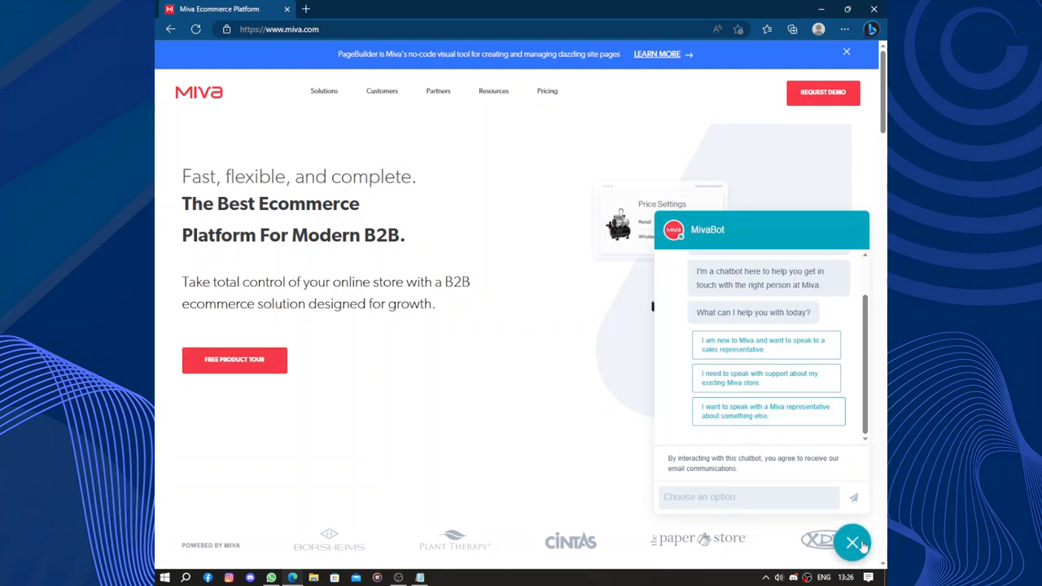
click(851, 544)
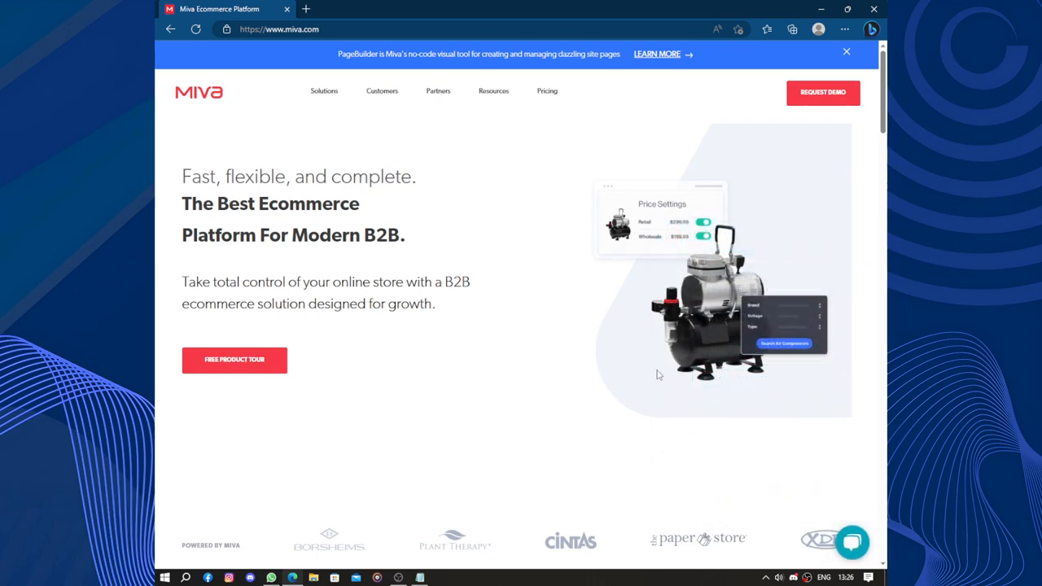
mouse_move(534, 297)
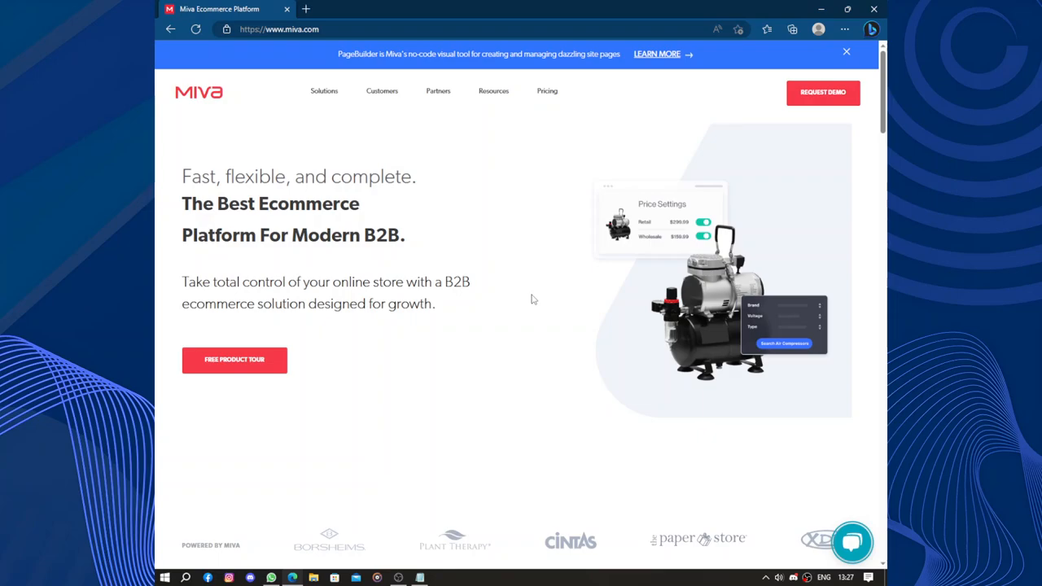
Scroll past the customer logos to the Increase Sales, Cut Costs, and Grow Revenue section.
scroll(down, 3)
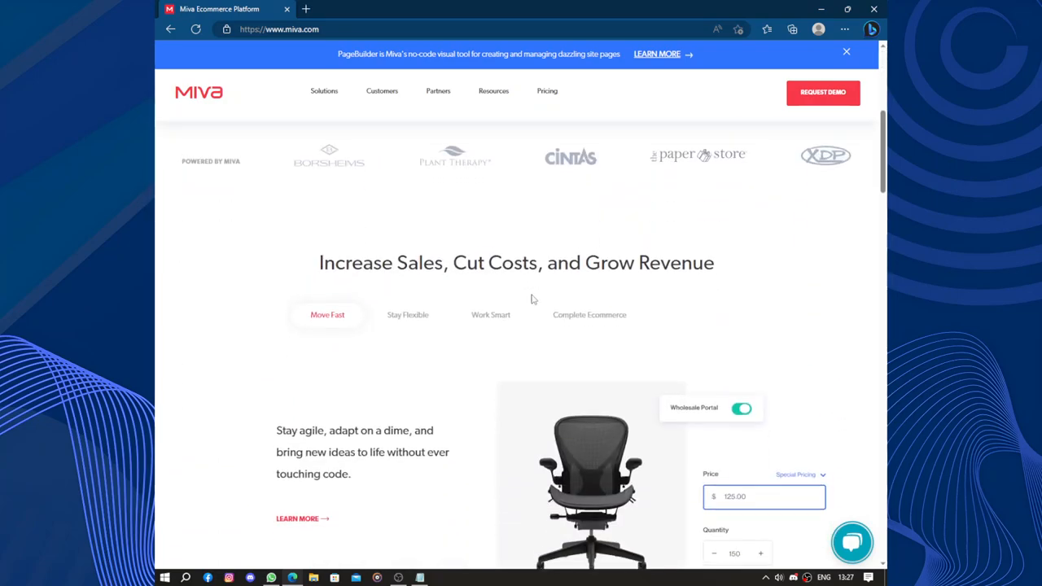